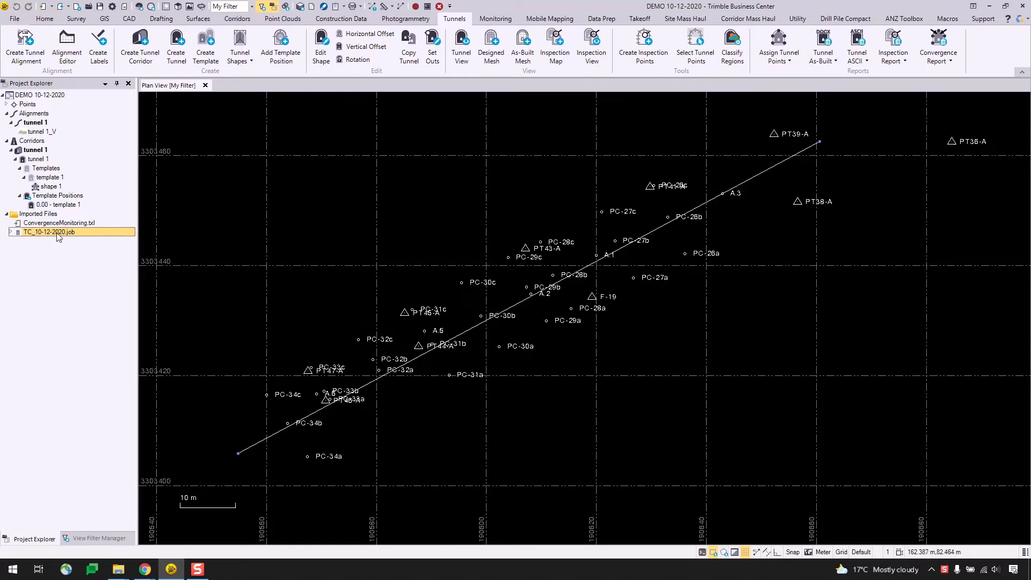
Step: Select the imported ConvergenceMonitoring.txt file and review the Monitoring and Tunnels ribbons
left_click(58, 223)
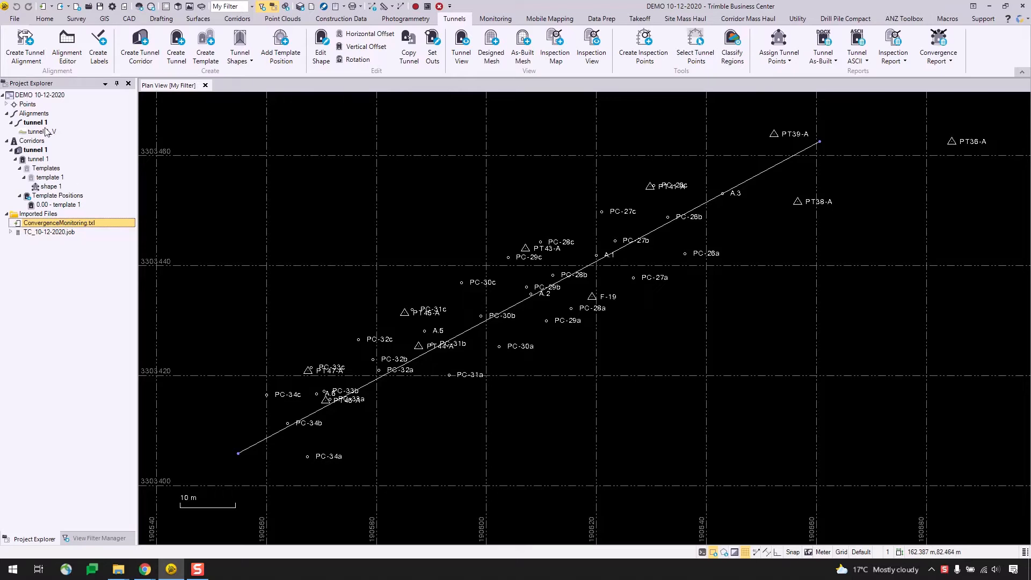
mouse_move(40, 158)
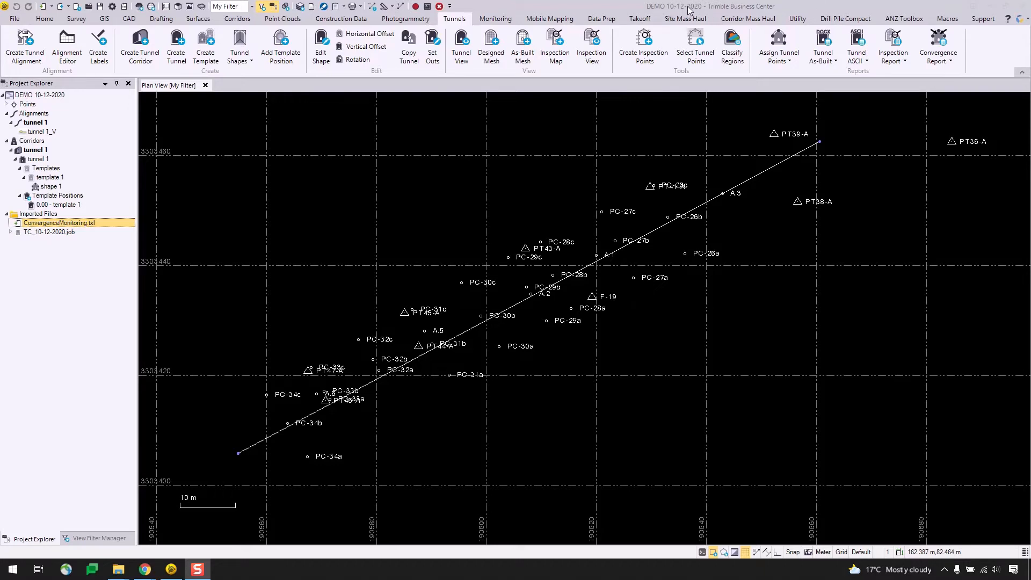
left_click(50, 232)
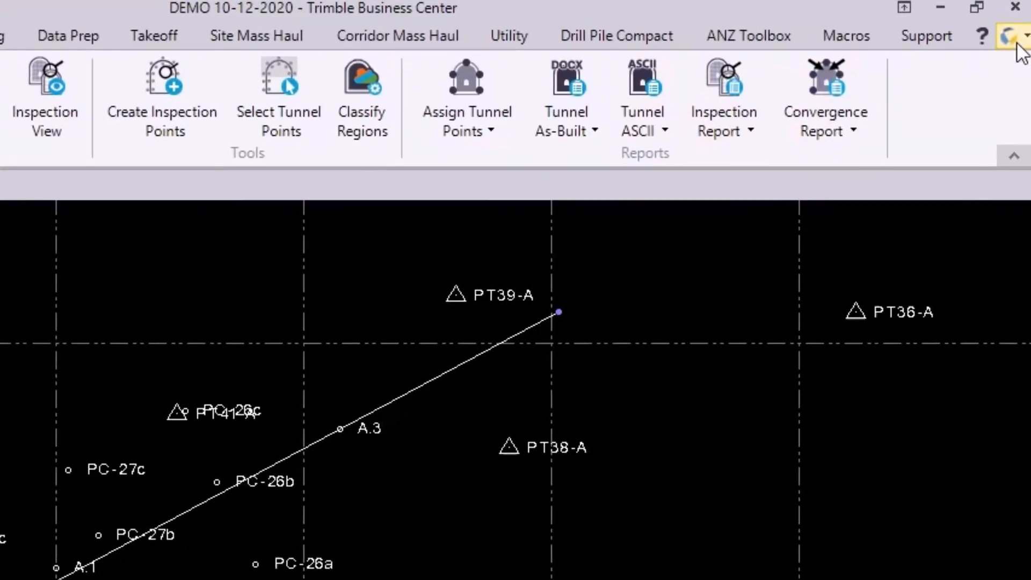
left_click(1009, 35)
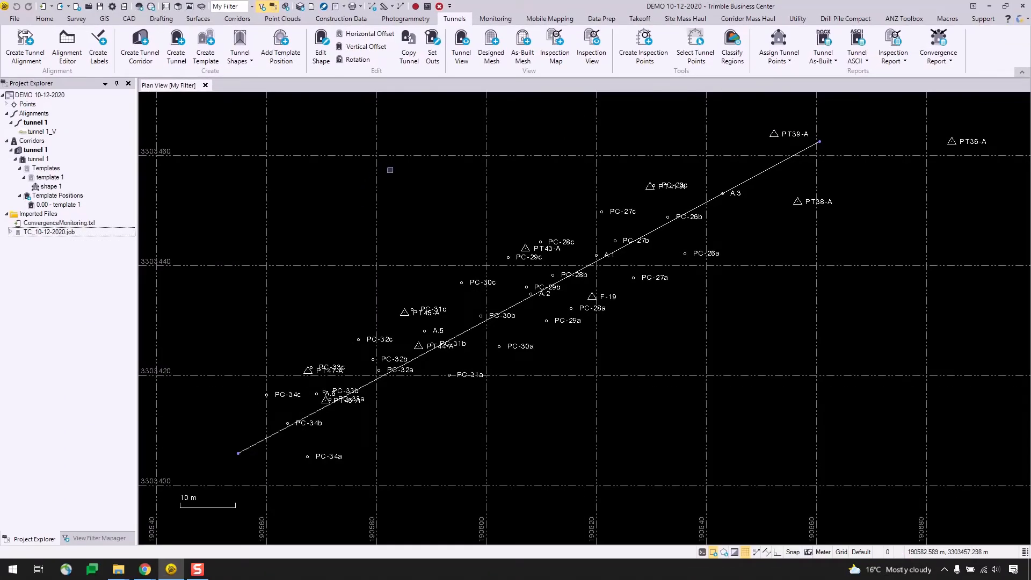
left_click(495, 18)
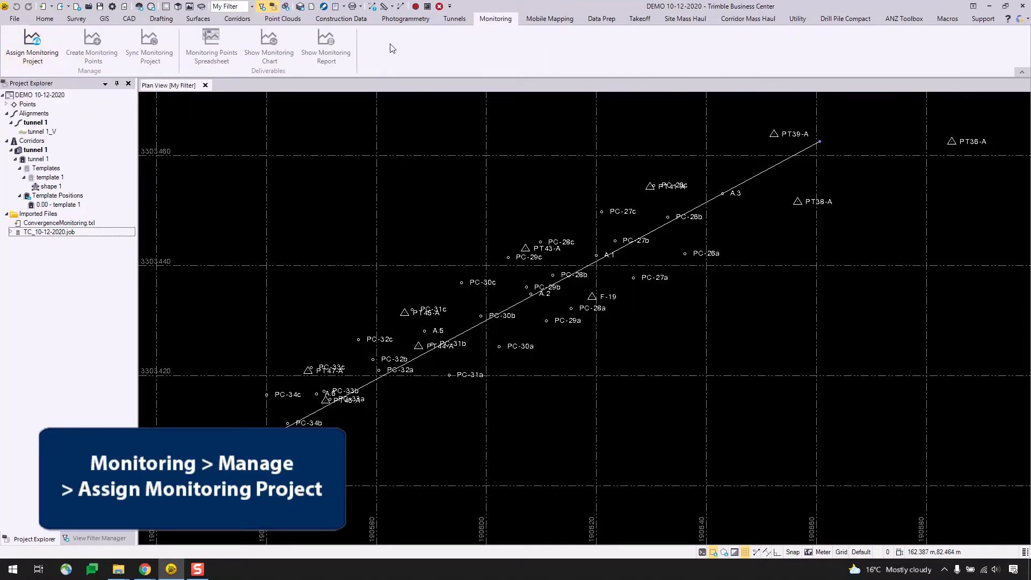
left_click(453, 19)
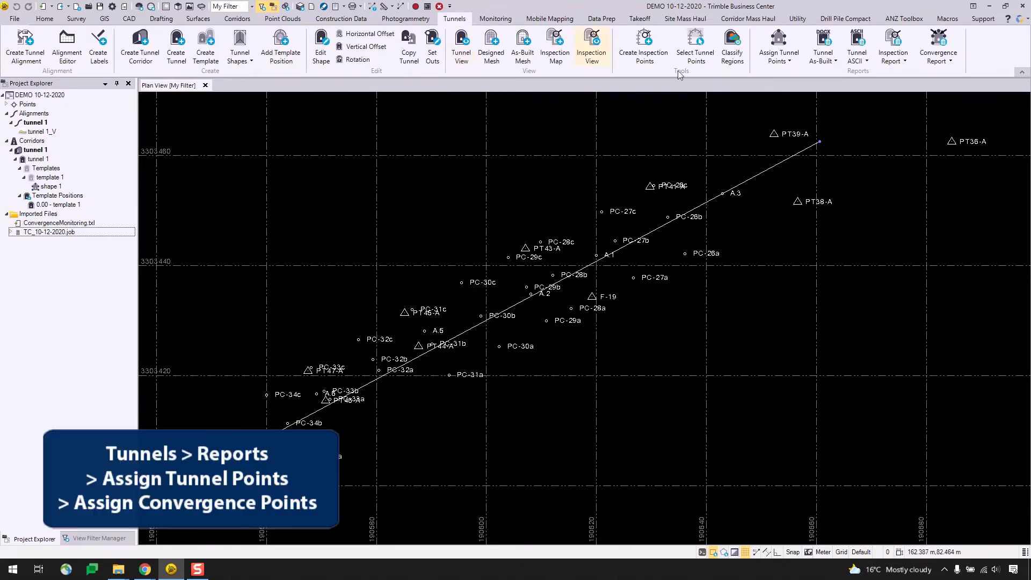
Step: Start Assign Convergence Points for tunnel 1 from the Assign Tunnel Points menu
left_click(778, 47)
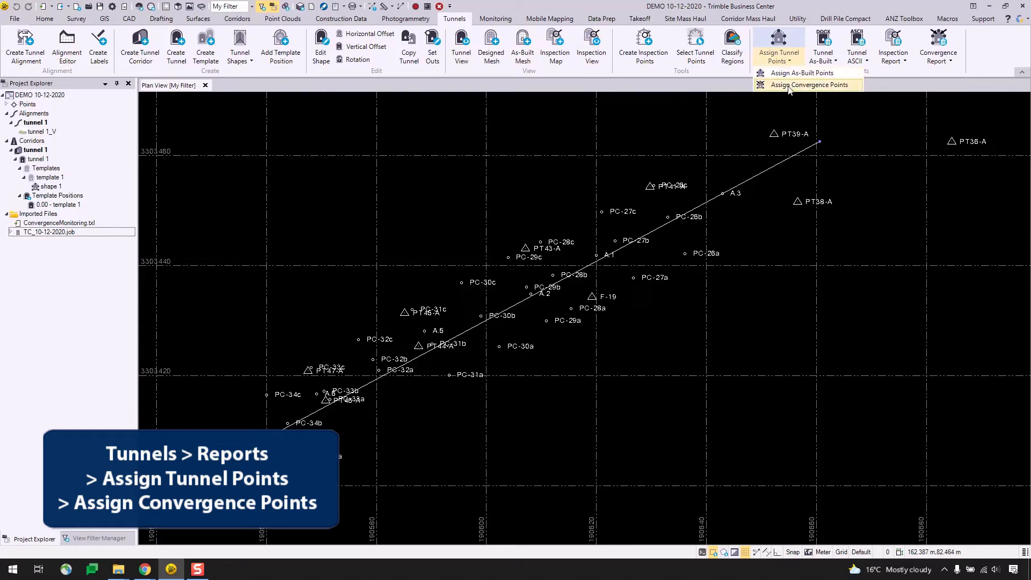
left_click(810, 85)
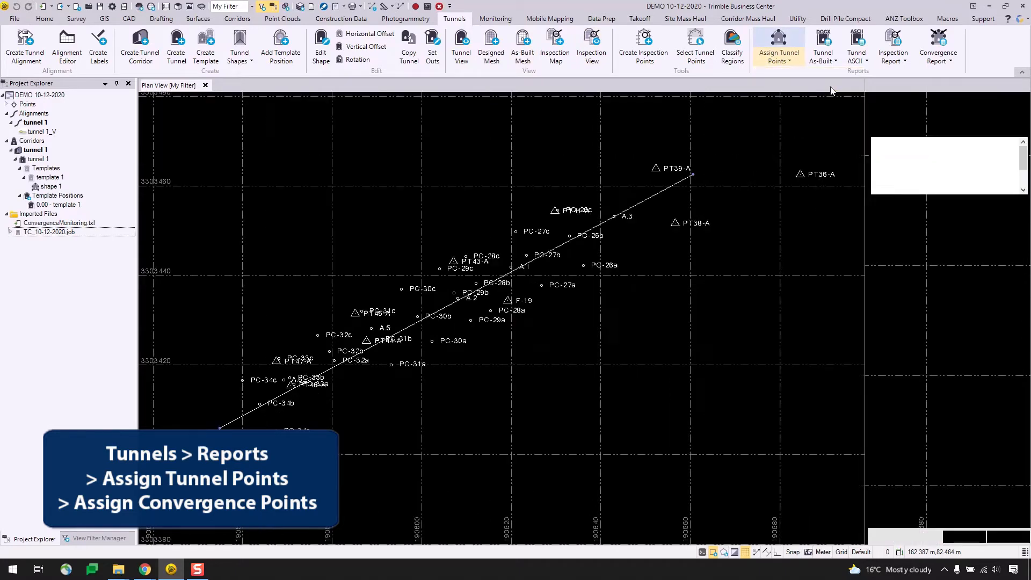
left_click(779, 49)
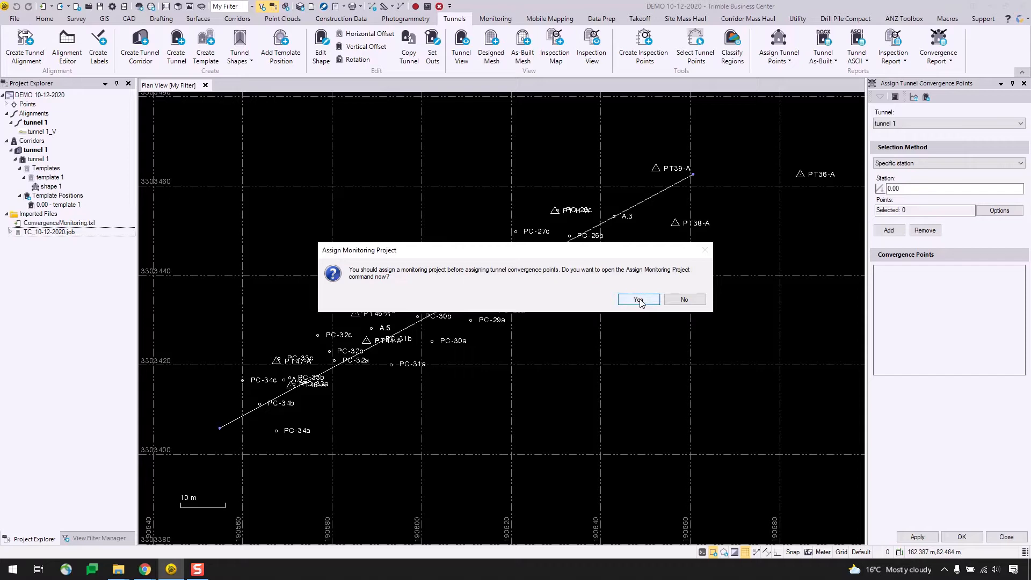
Step: Create a new monitoring project named 'DEMO - Convergence' from the assignment prompt
left_click(636, 300)
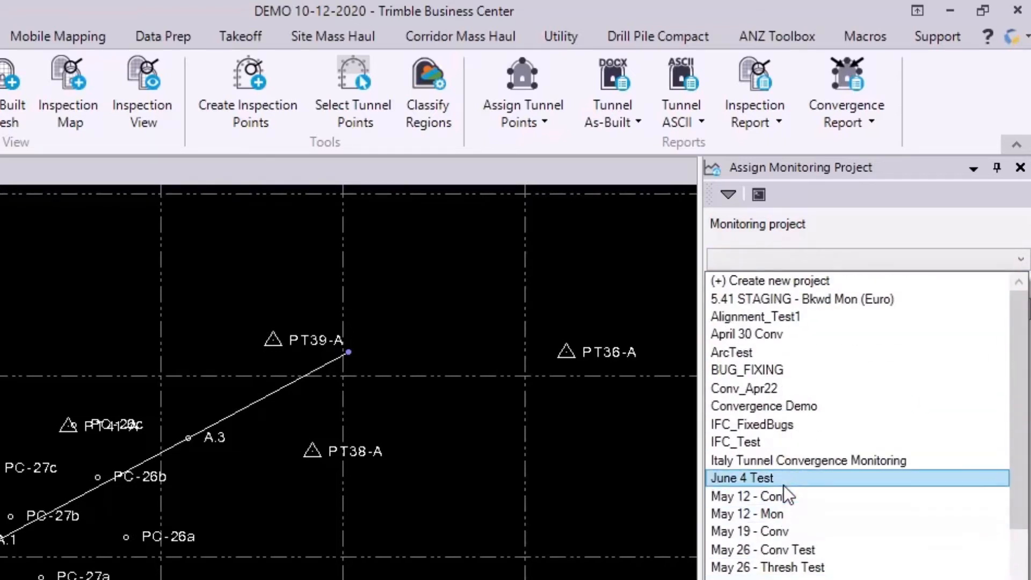
left_click(767, 280)
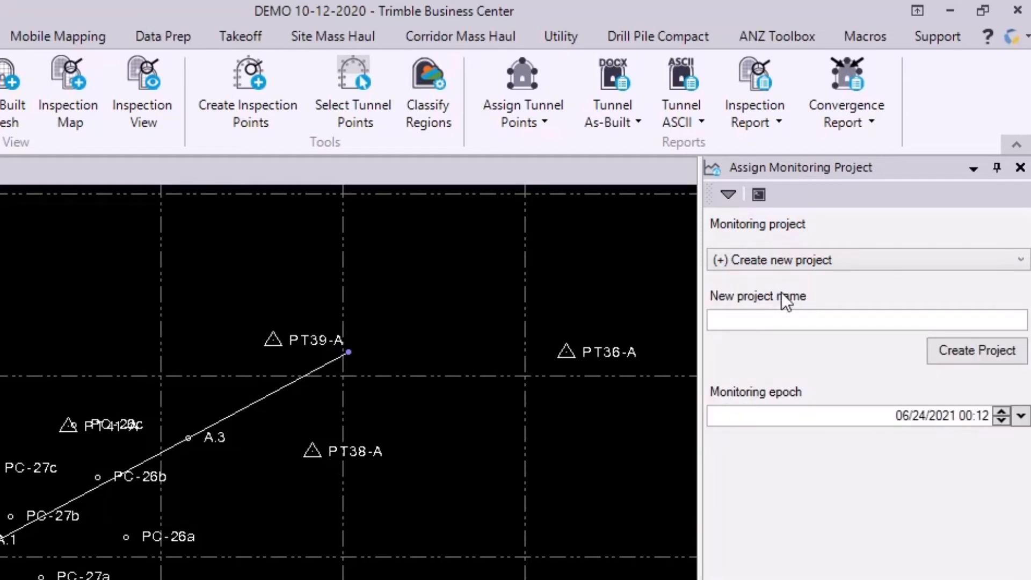
left_click(785, 320)
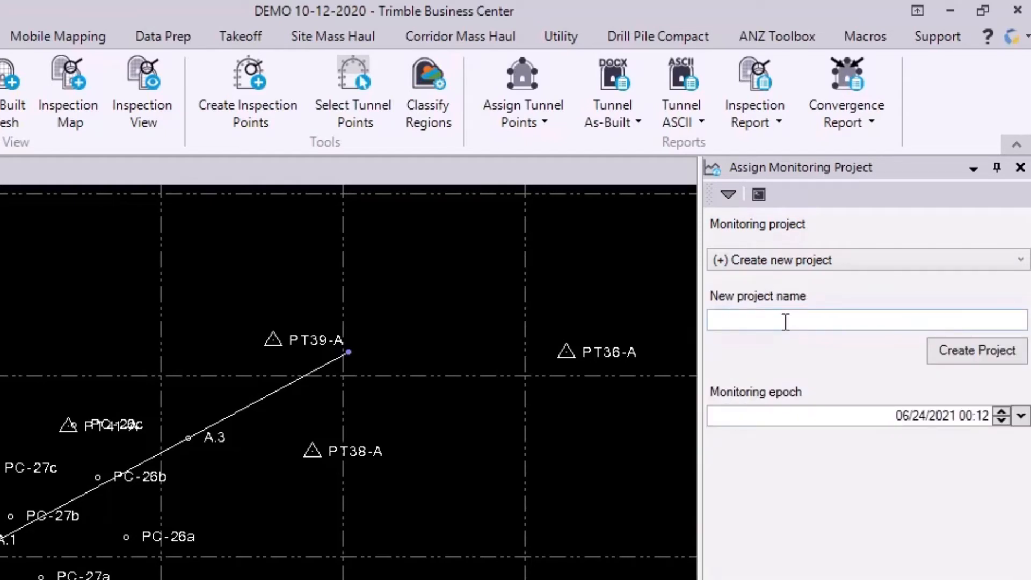
type("DEMO")
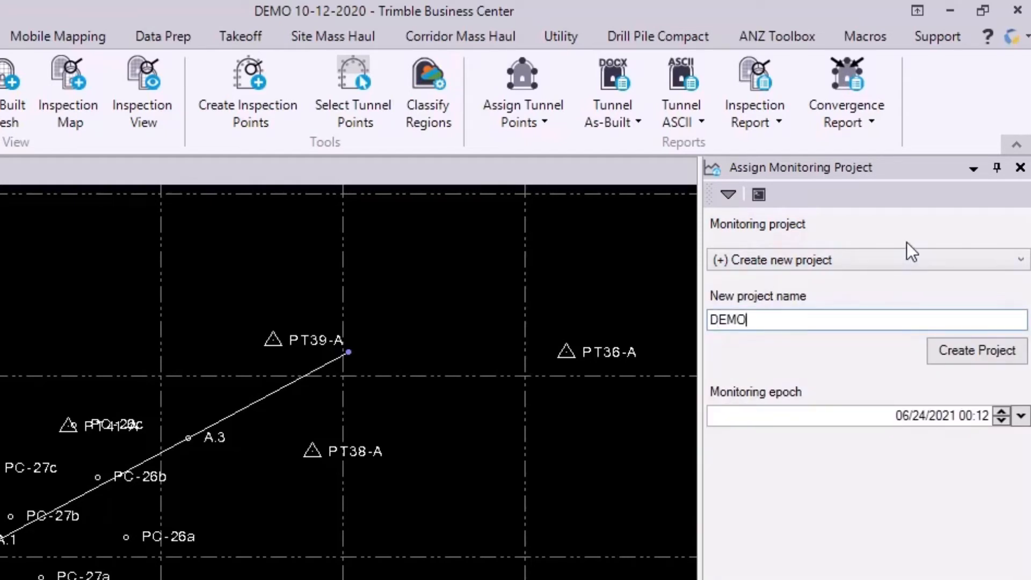
type("- Co")
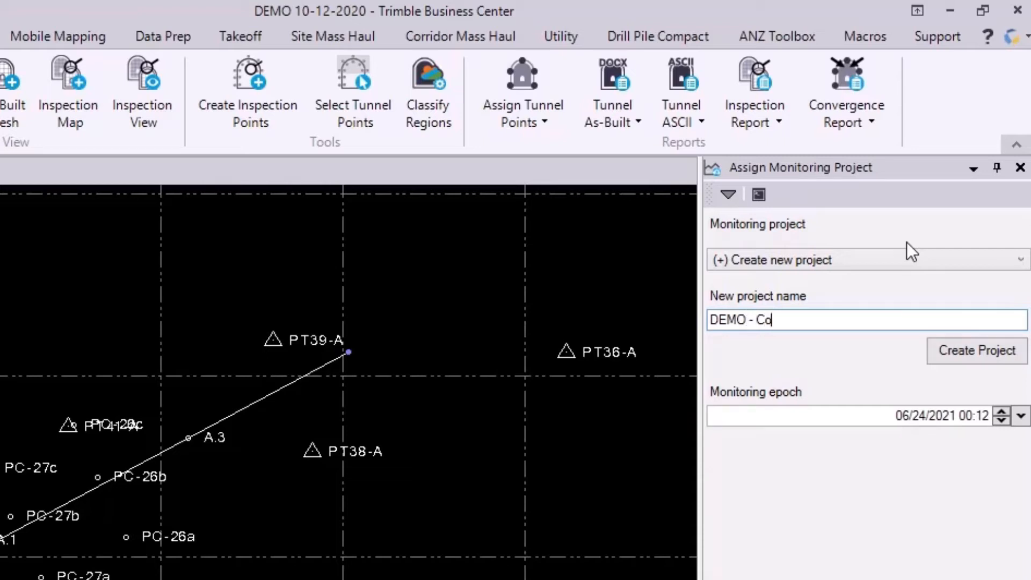
type("nvergence")
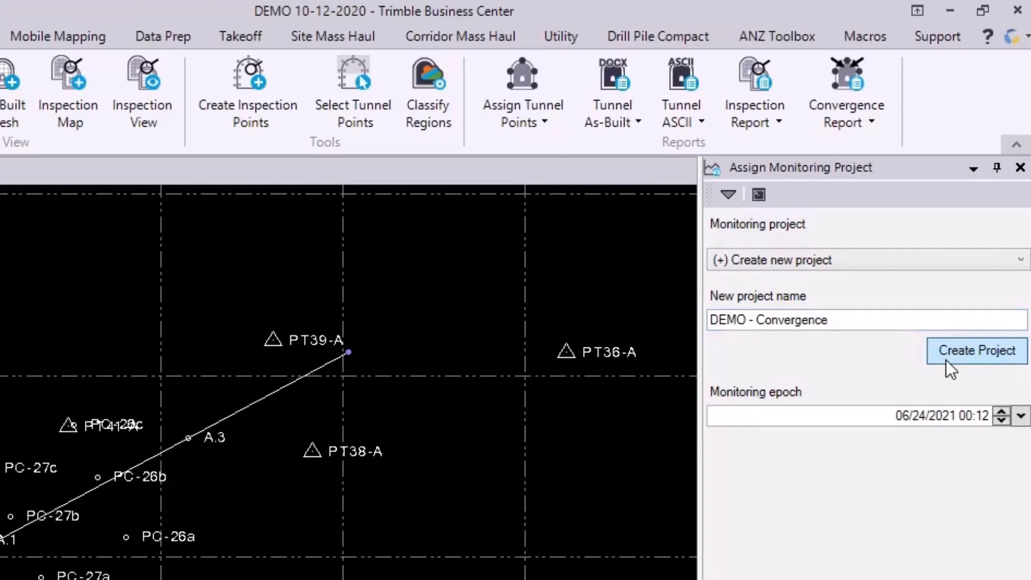
left_click(976, 350)
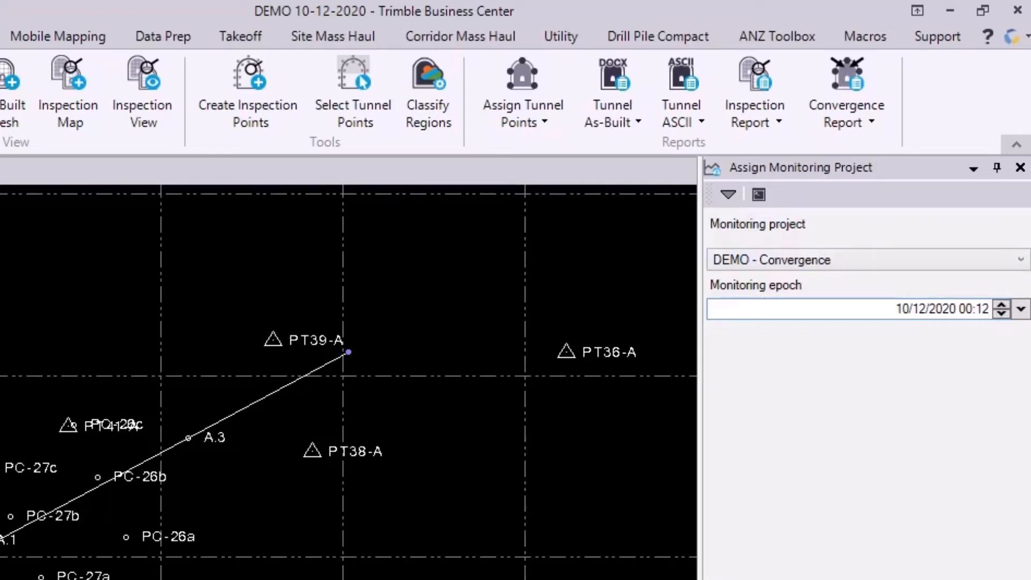
Step: Check the monitoring epoch calendar and close the Assign Monitoring Project pane
left_click(1020, 308)
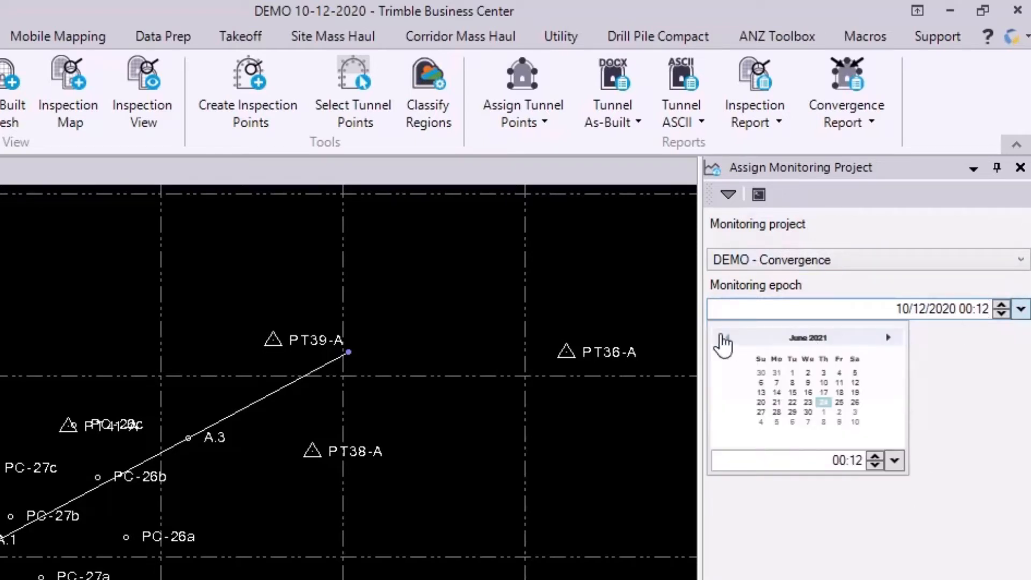
left_click(727, 337)
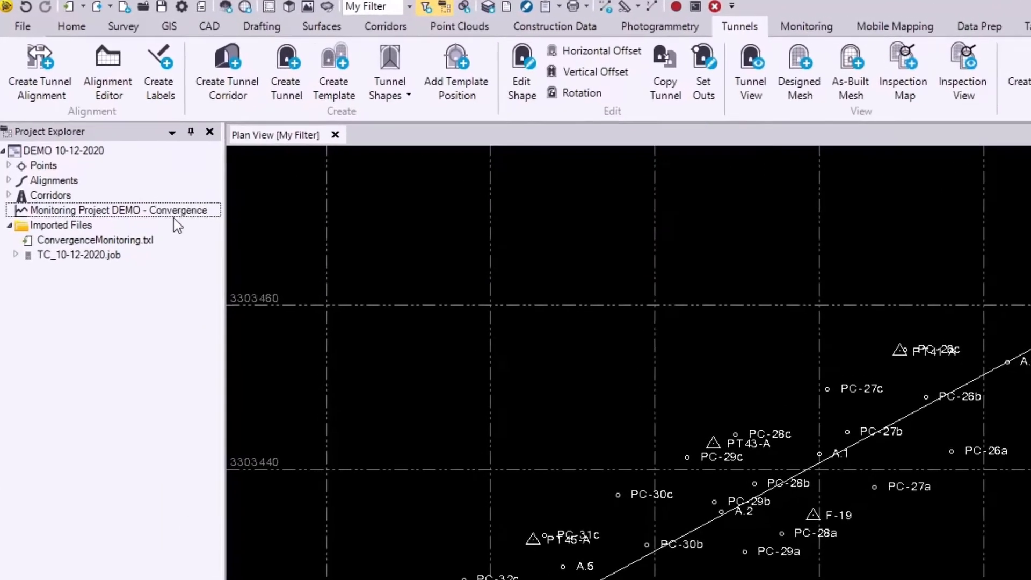
Step: Select the DEMO - Convergence project and reopen convergence point assignment for tunnel 1
left_click(117, 209)
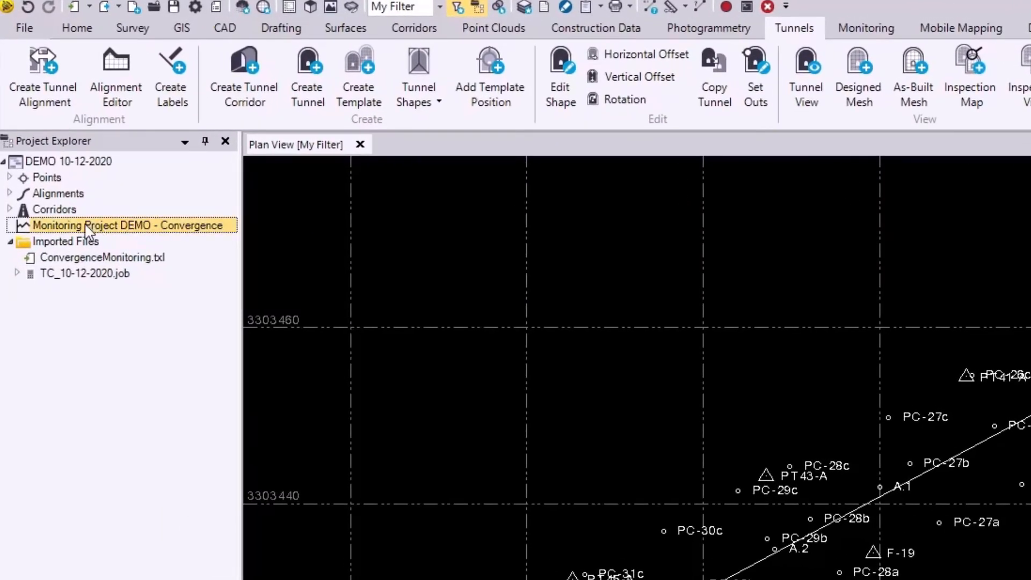
mouse_move(174, 235)
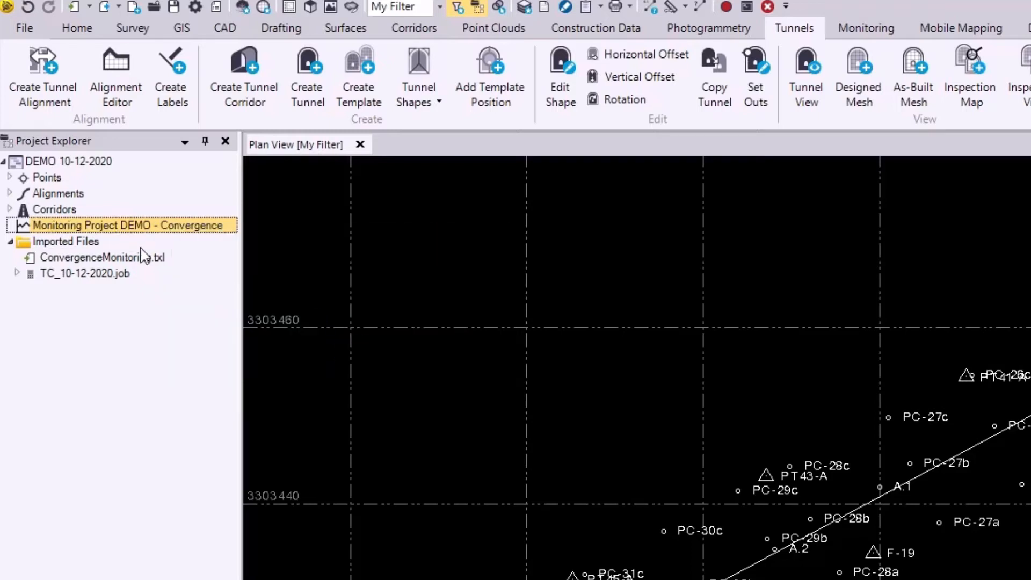
mouse_move(118, 270)
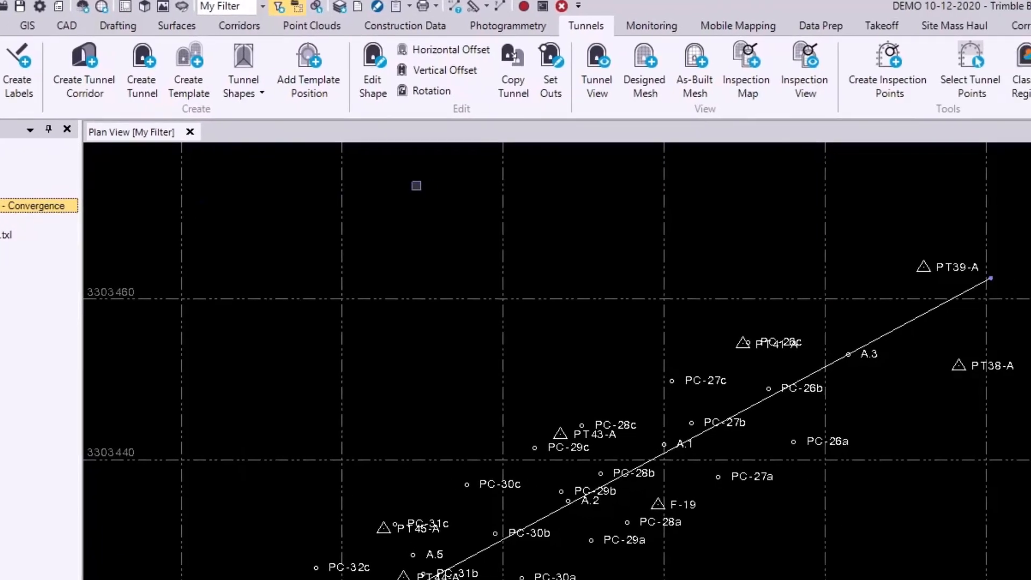
left_click(690, 59)
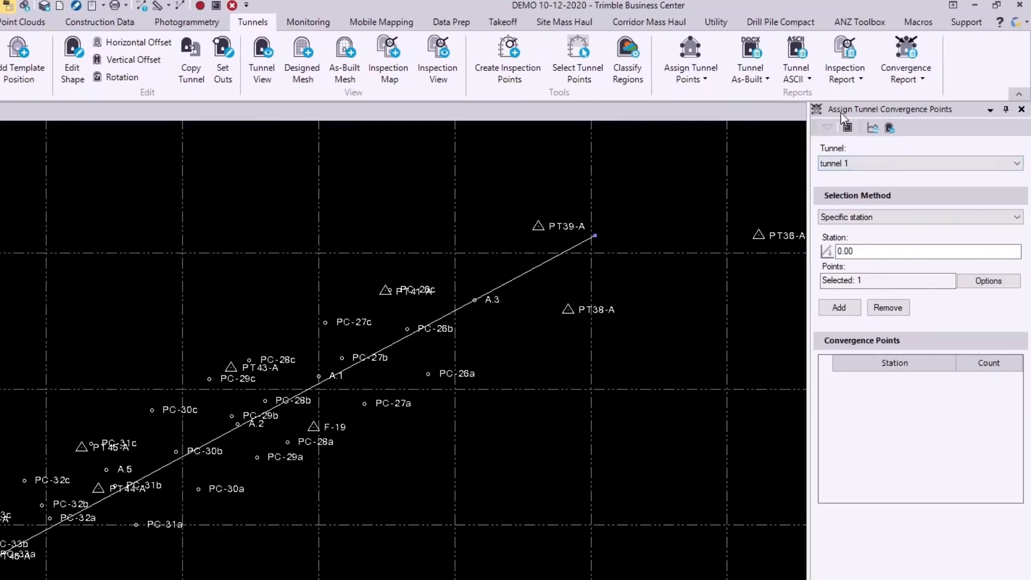
mouse_move(936, 125)
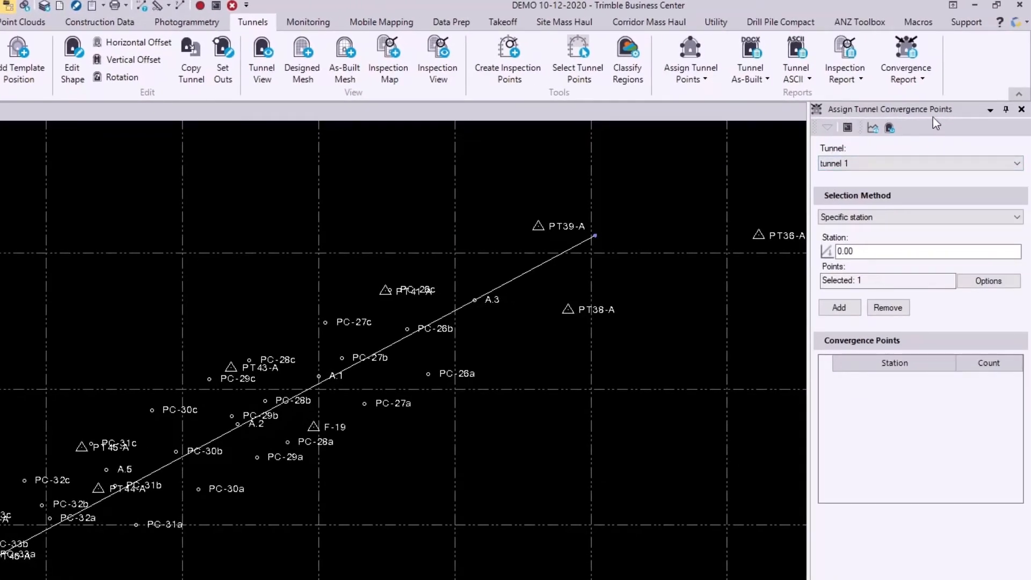
left_click(1015, 163)
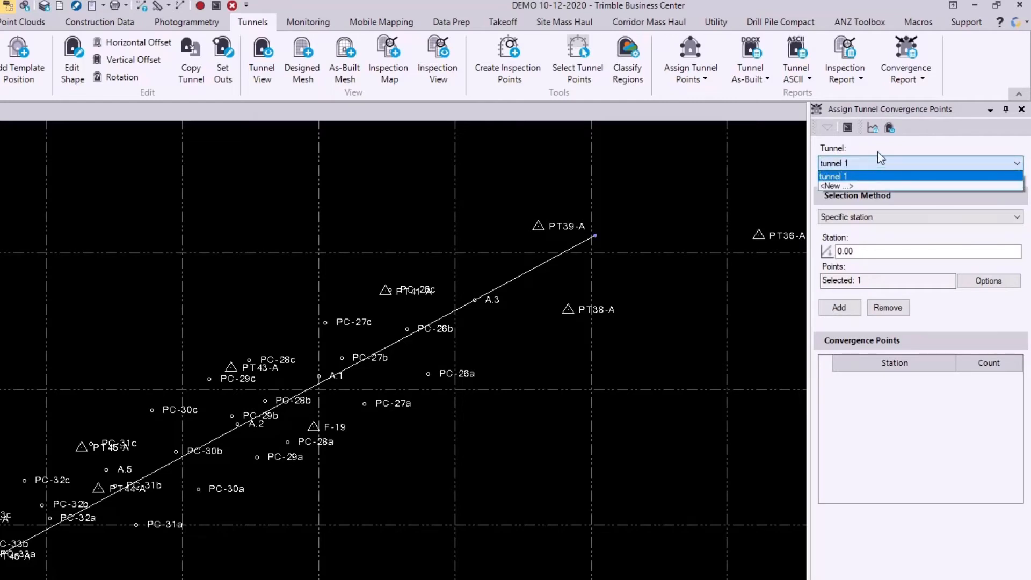
mouse_move(888, 145)
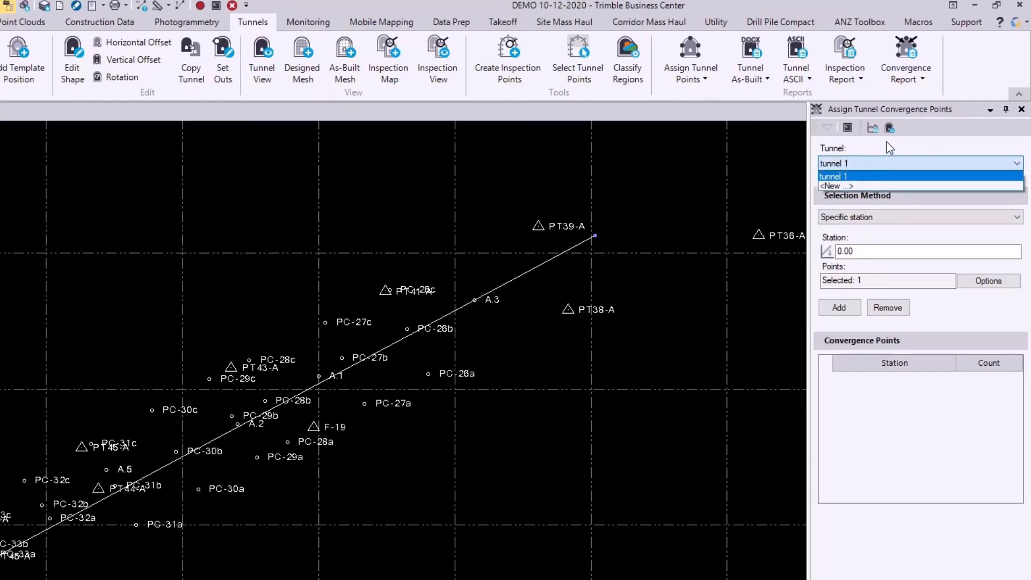
left_click(836, 176)
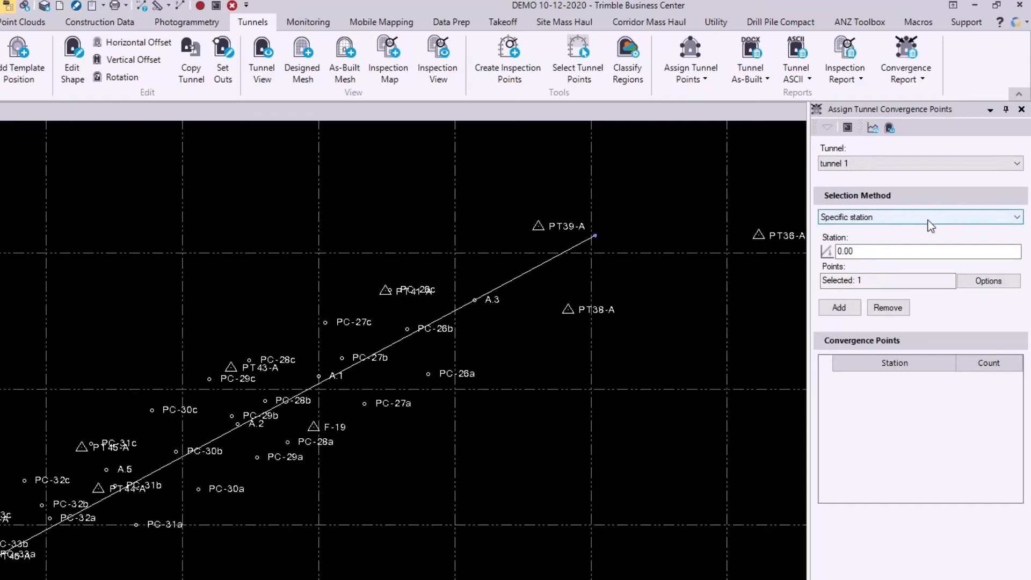
Step: Set the selection method to station interval 0.00–120.00, interval 1.000, search distance 0.500
left_click(919, 217)
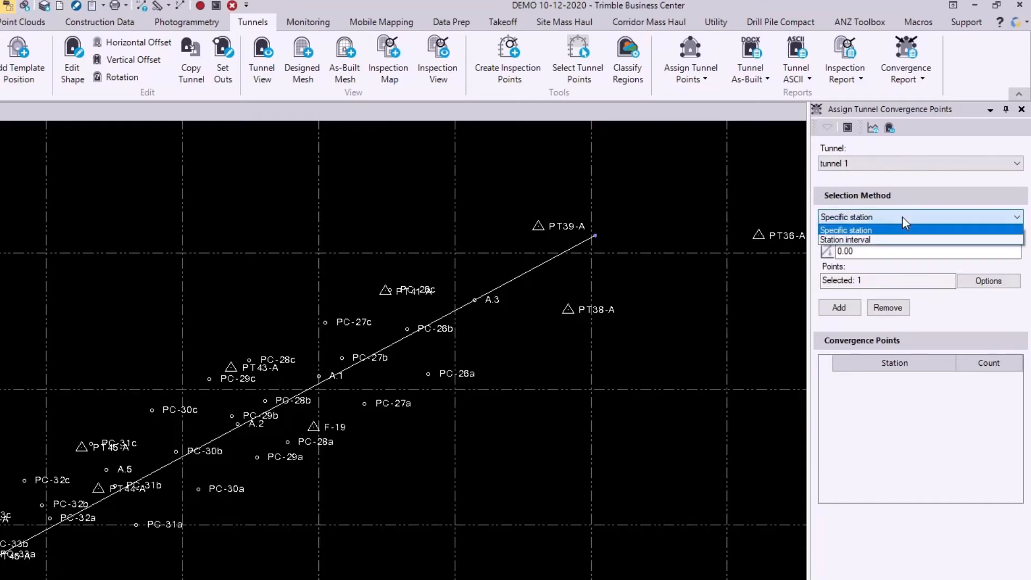
mouse_move(903, 235)
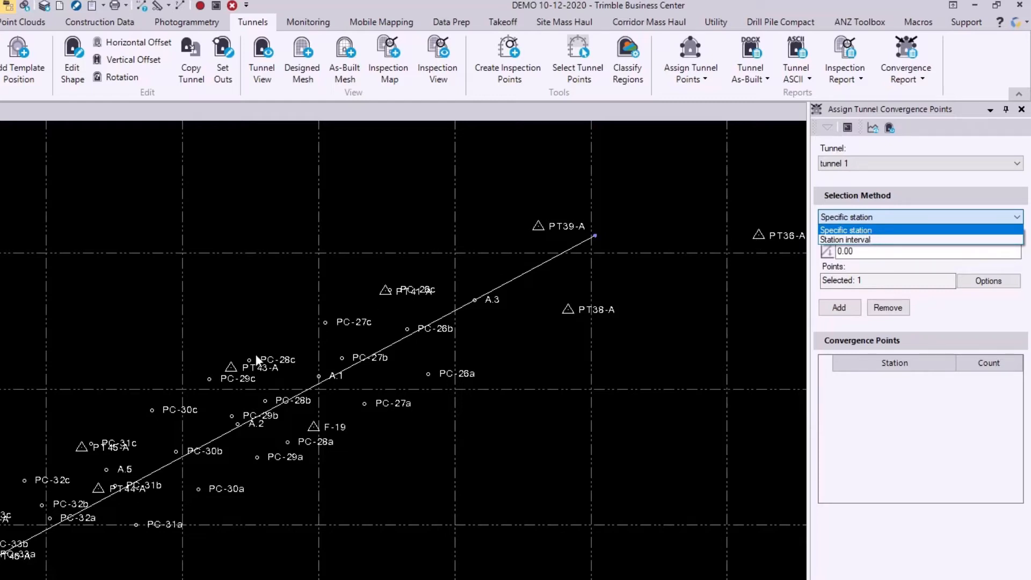
left_click(846, 230)
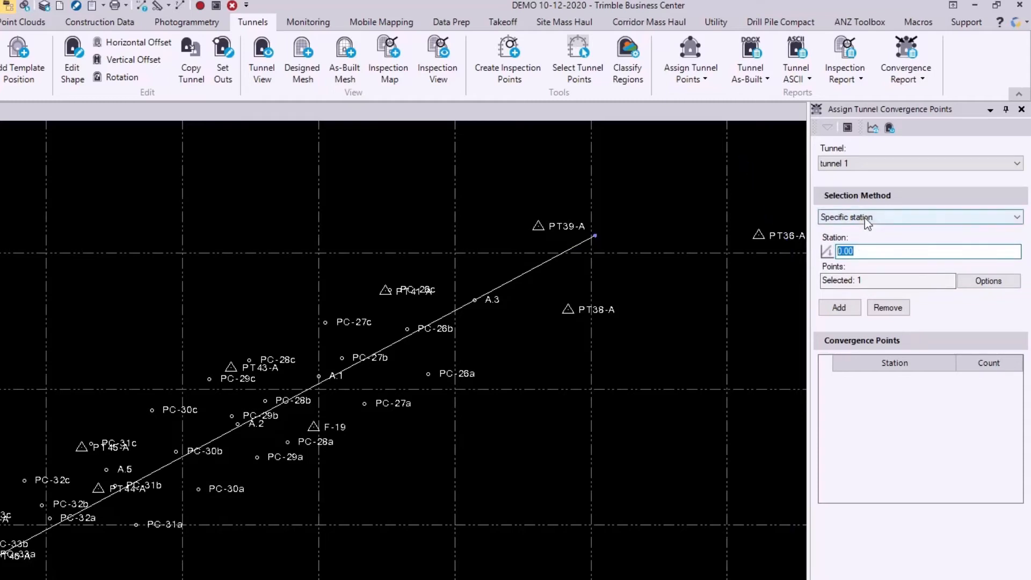
left_click(920, 217)
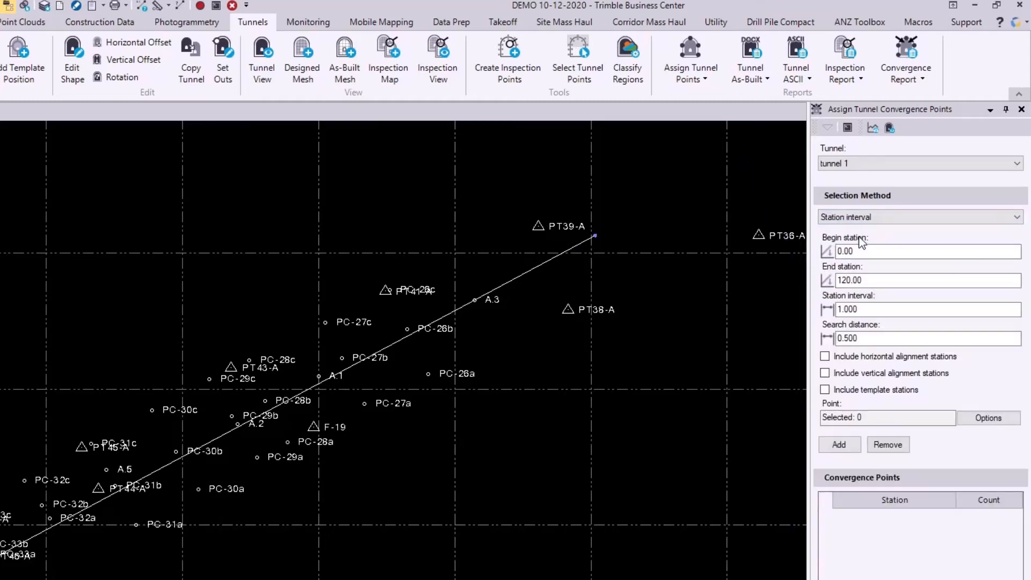
left_click(920, 251)
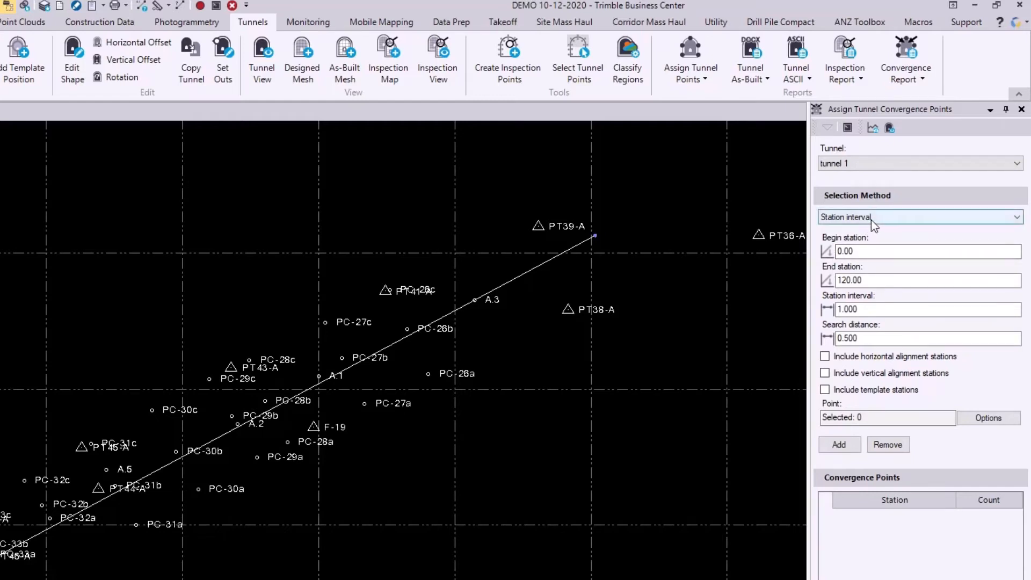
left_click(919, 217)
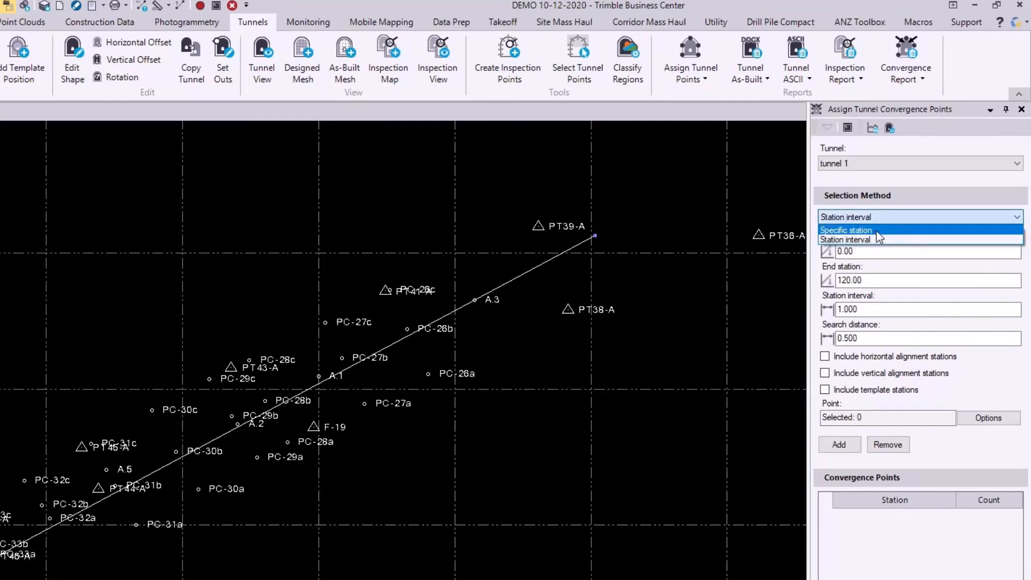
left_click(844, 238)
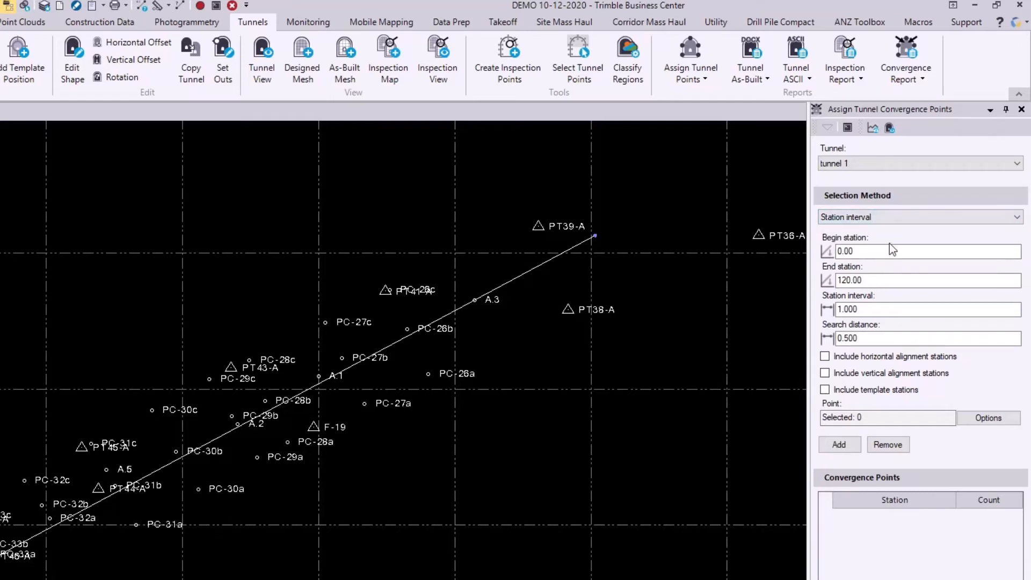
left_click(920, 252)
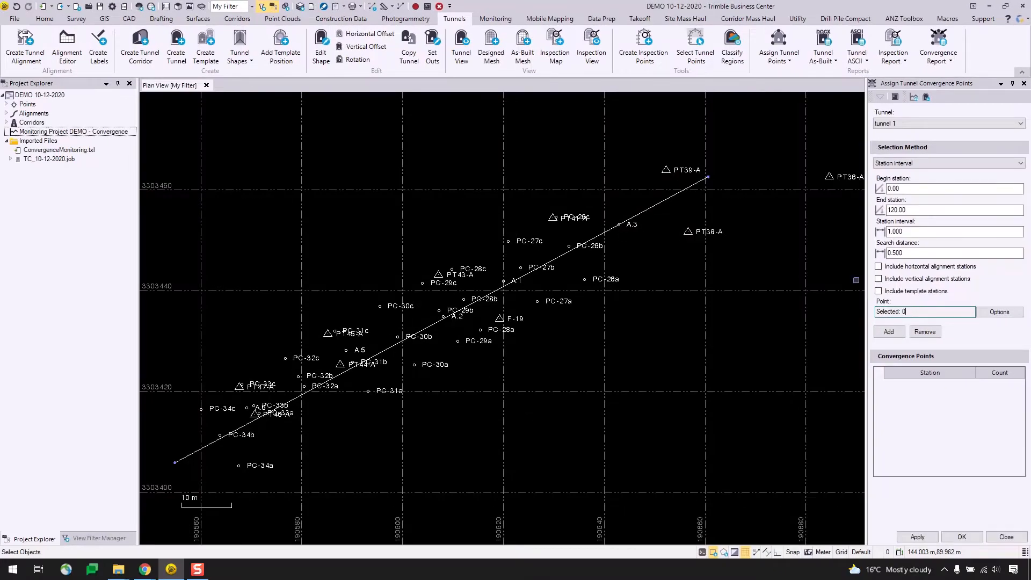
Step: Pick PT46-A and PT47-A for station 18.00 and review the points at stations 10.00 and 11.00
left_click(6, 105)
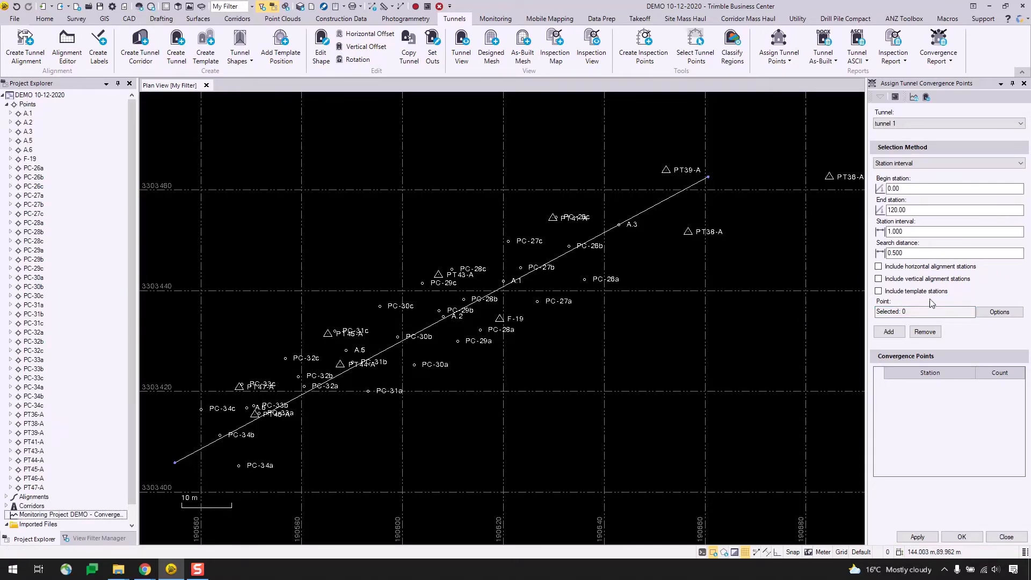
left_click(920, 312)
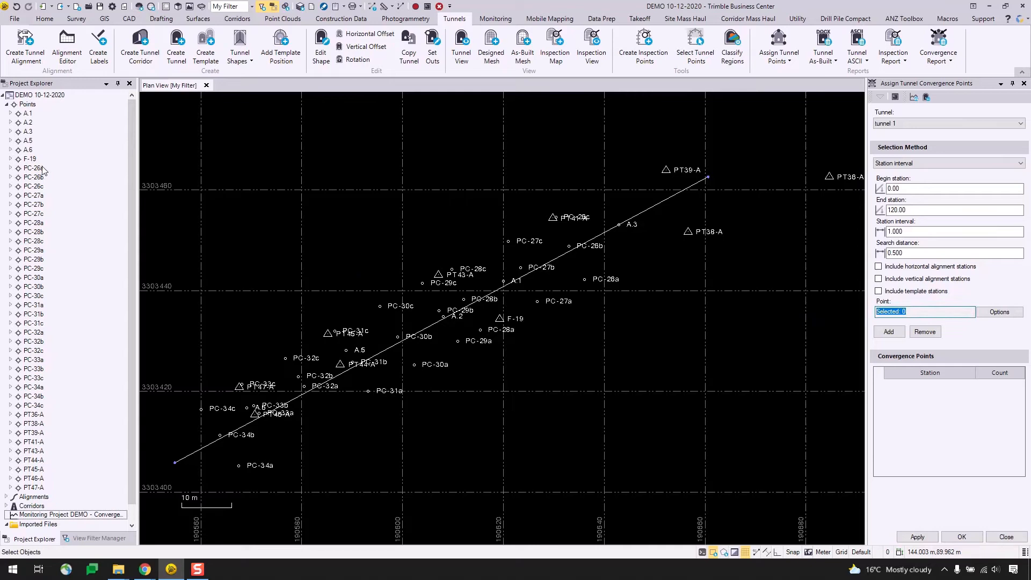
left_click(32, 167)
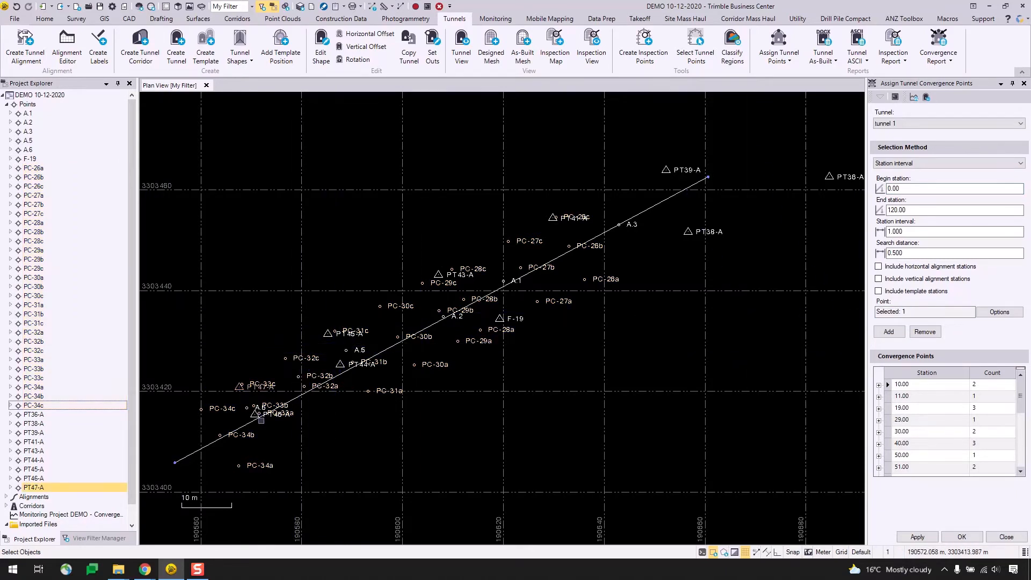
left_click(271, 427)
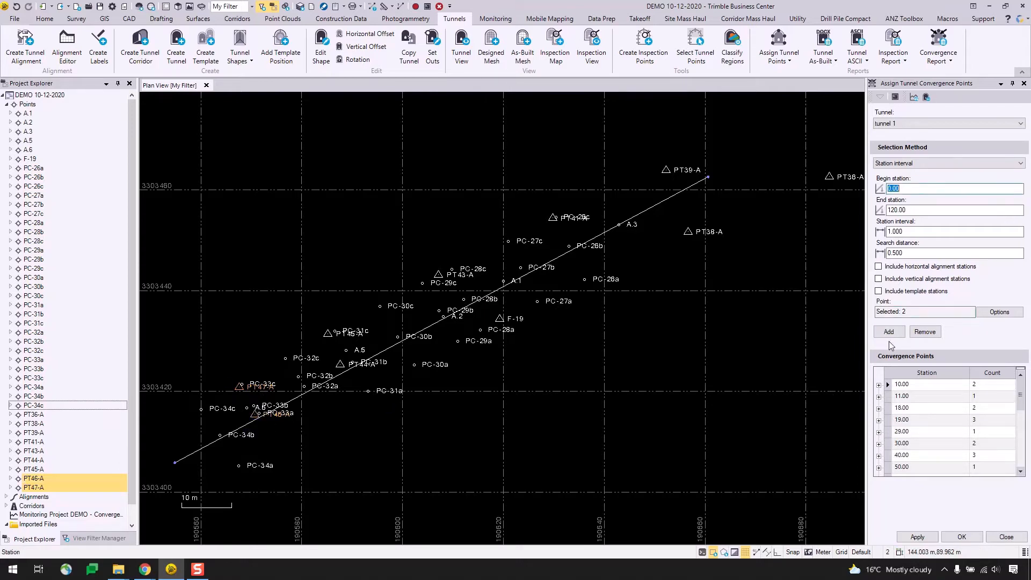
left_click(878, 384)
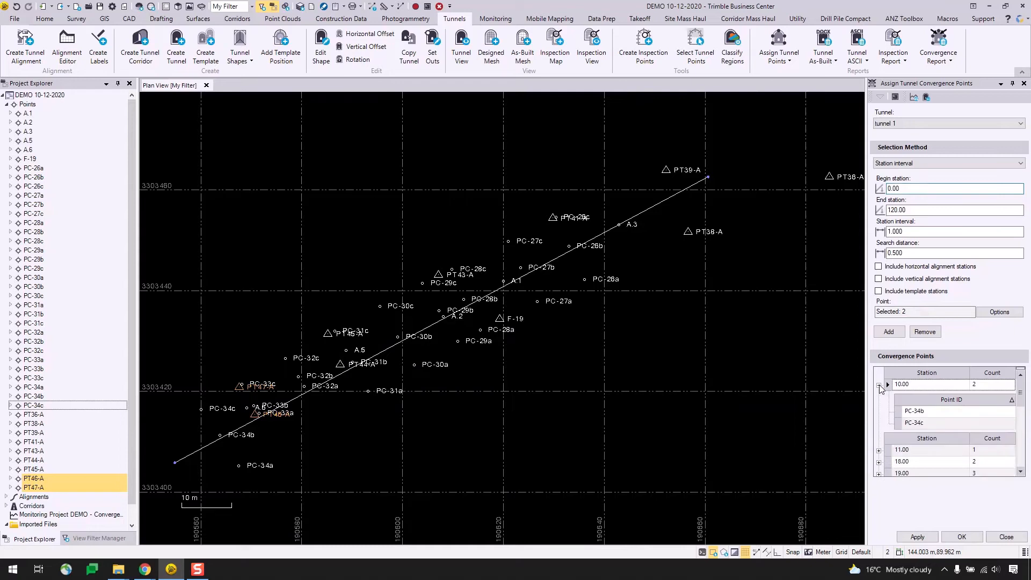
left_click(878, 450)
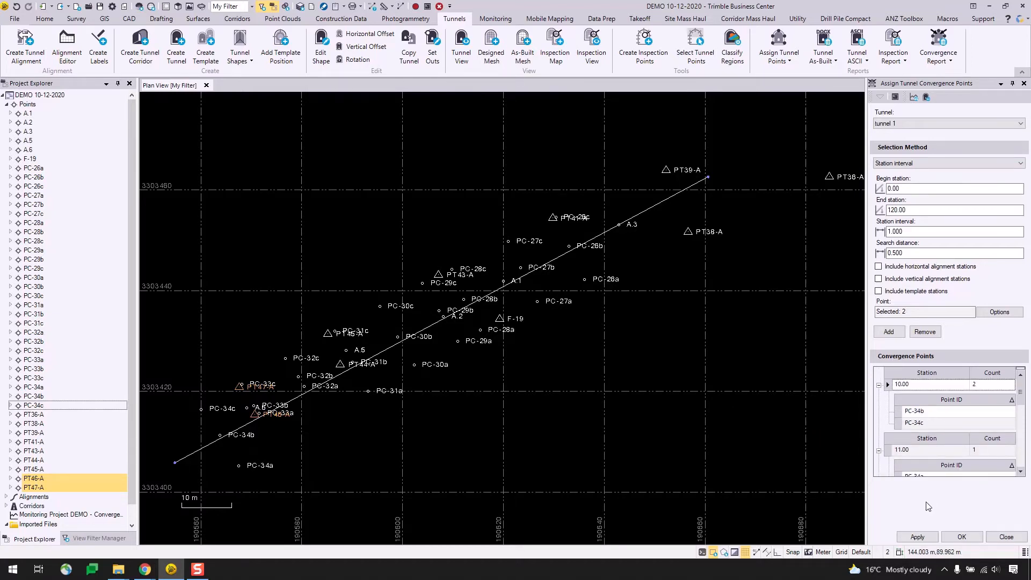
Step: Apply the 29 convergence point assignments and save the project
left_click(915, 537)
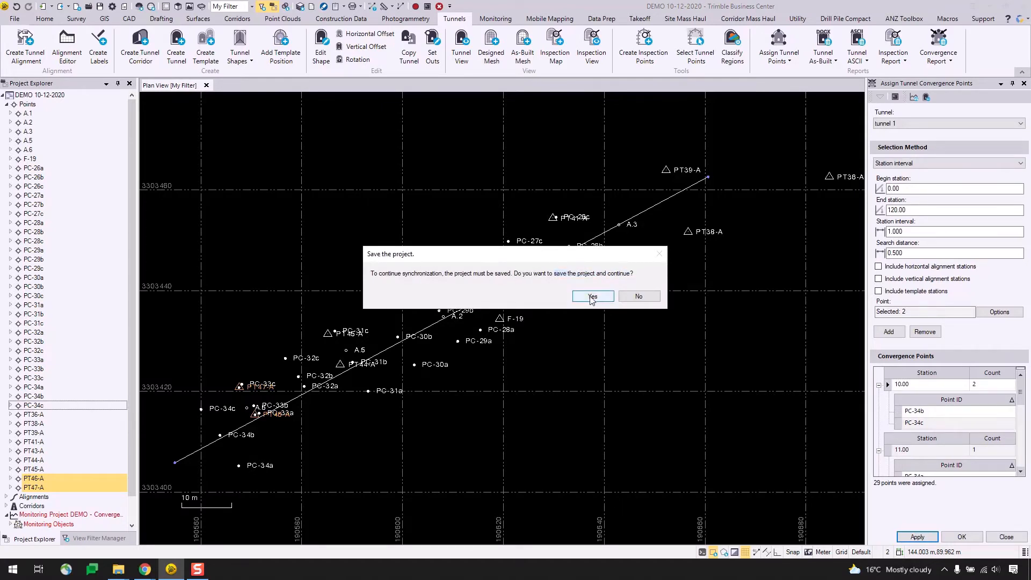
left_click(591, 296)
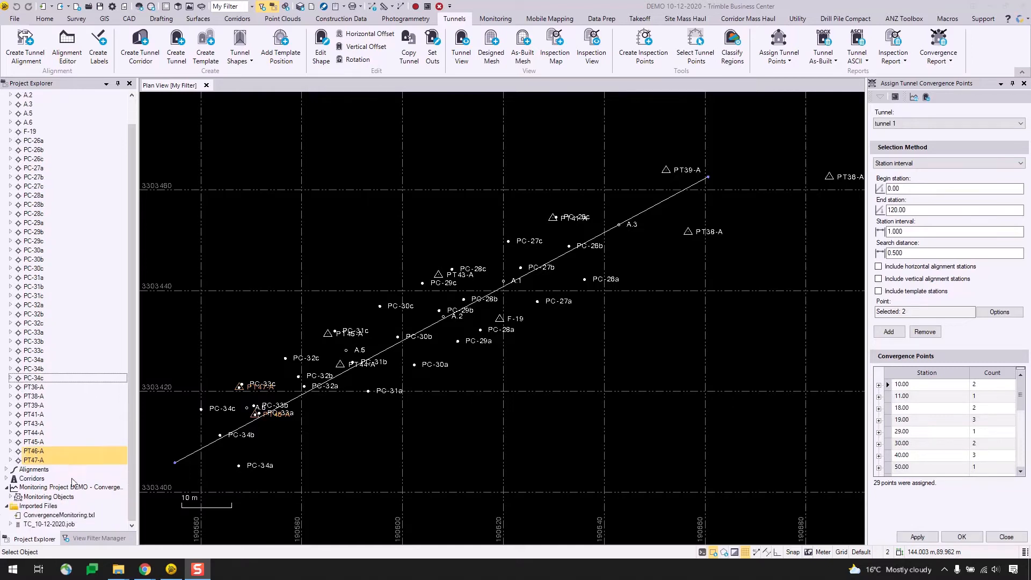
Step: Expand the DEMO monitoring project to show tunnel 1 stations and their convergence points
right_click(63, 488)
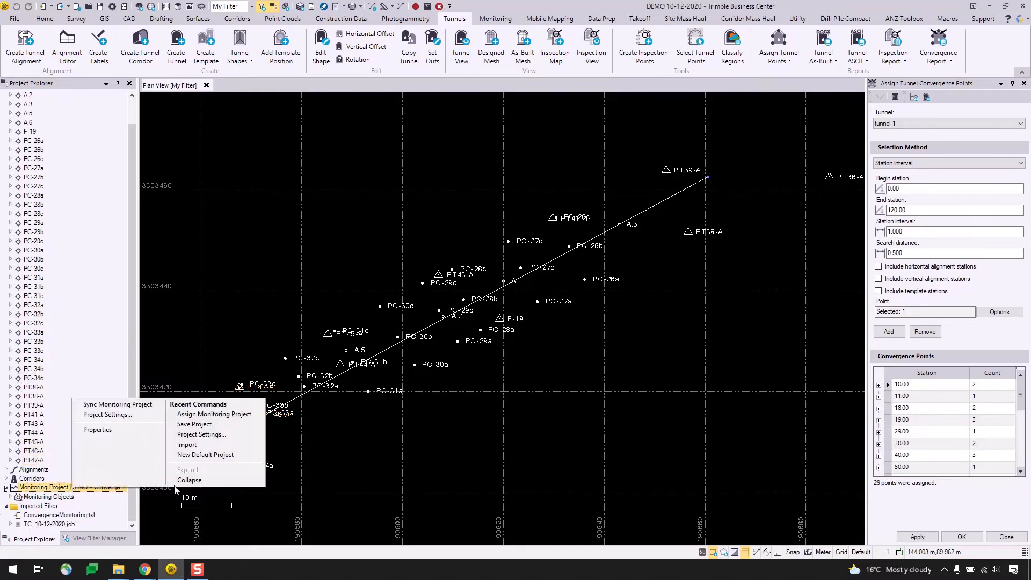
left_click(187, 469)
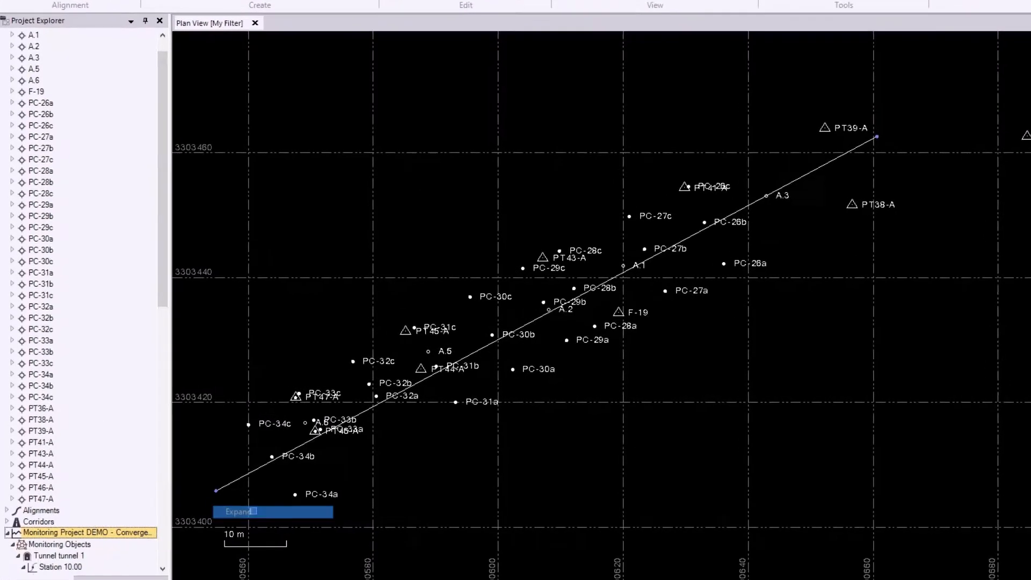
right_click(75, 183)
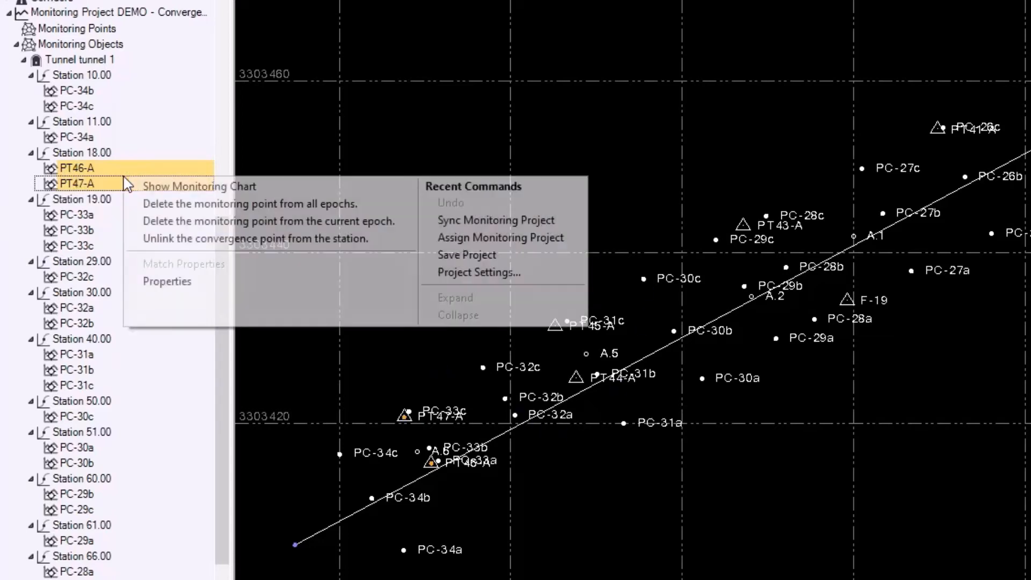
mouse_move(271, 203)
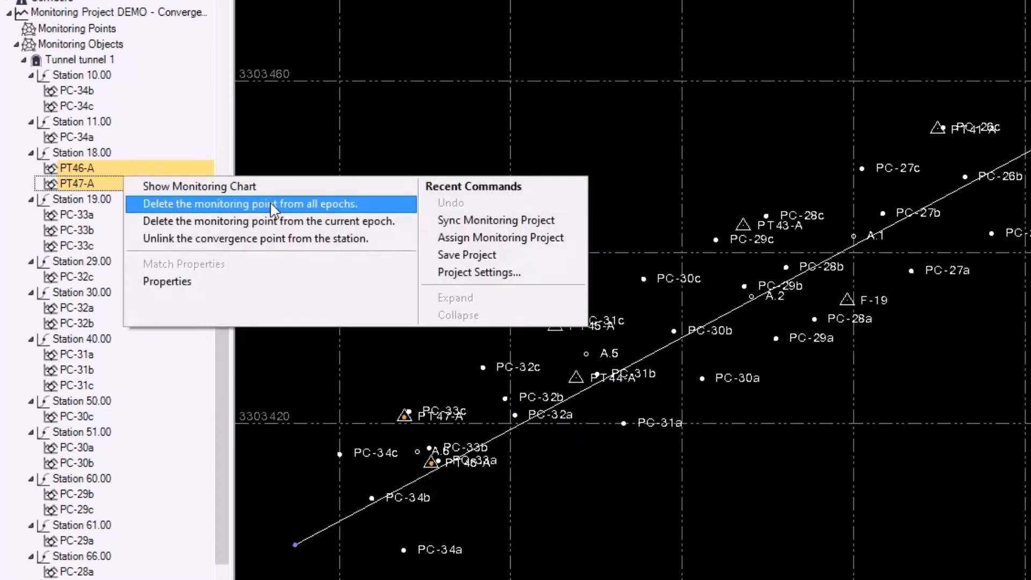
Step: Delete PT46-A and PT47-A from all epochs and confirm the permanent deletion
left_click(248, 203)
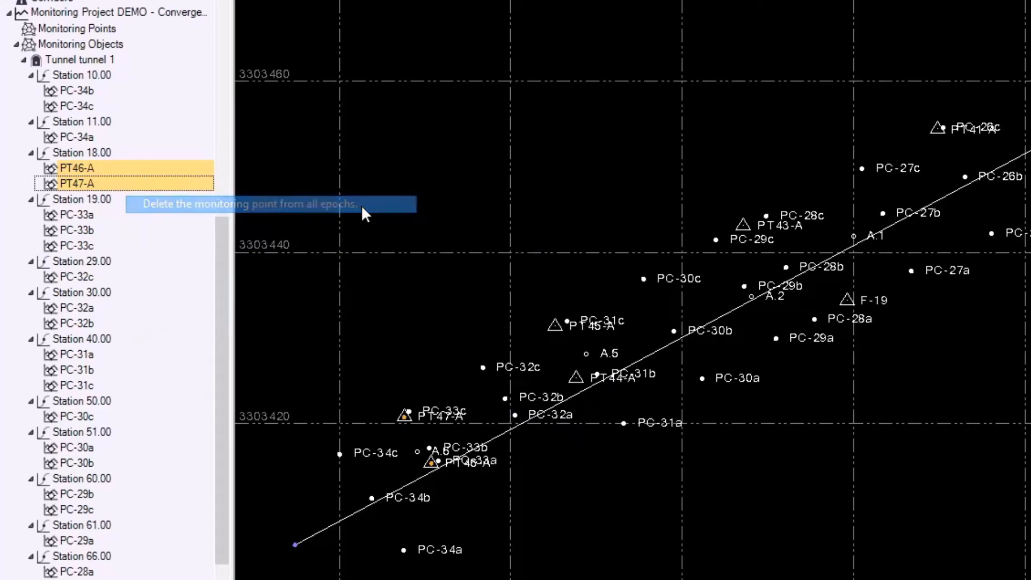
left_click(248, 204)
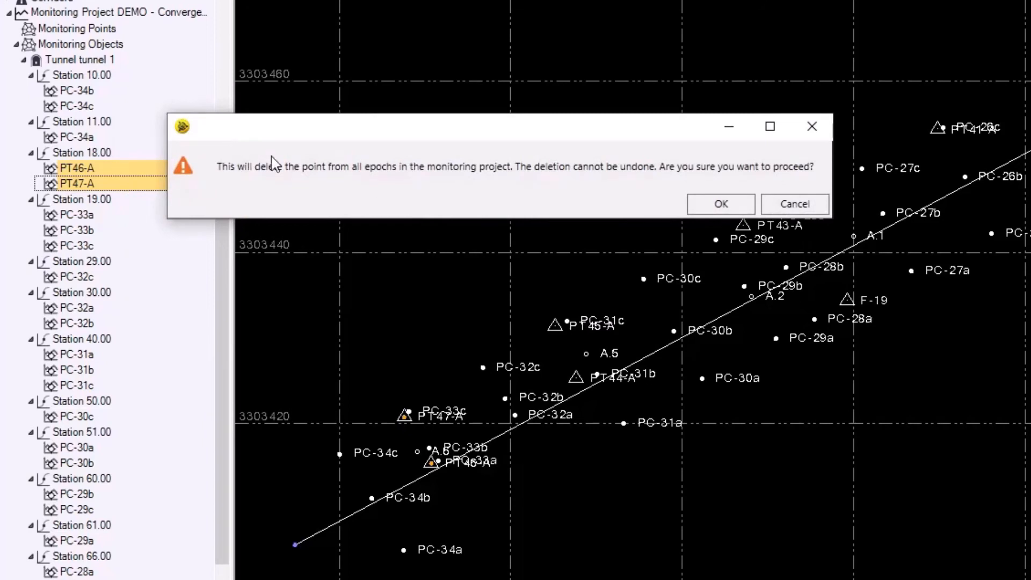
mouse_move(762, 176)
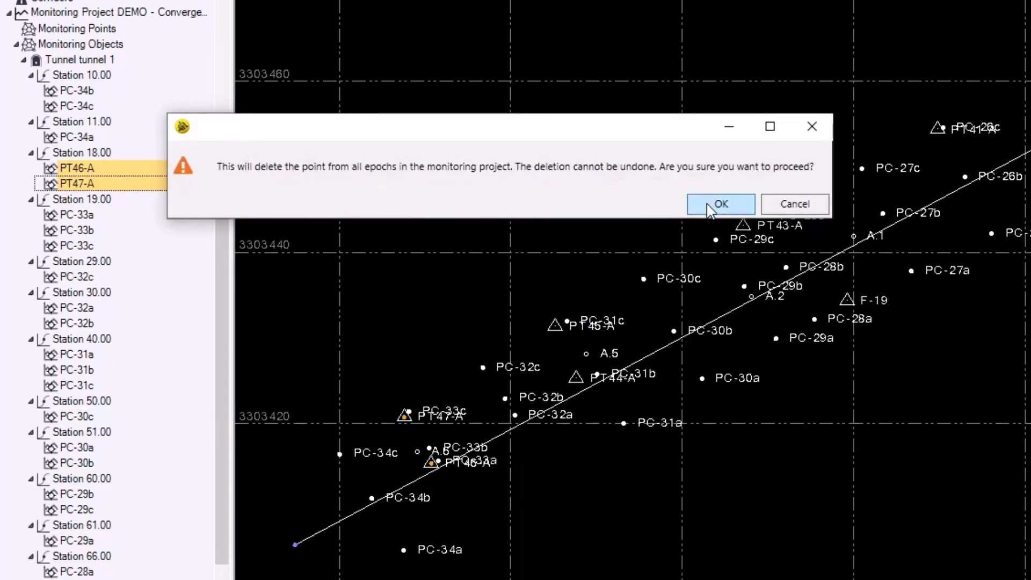
left_click(719, 204)
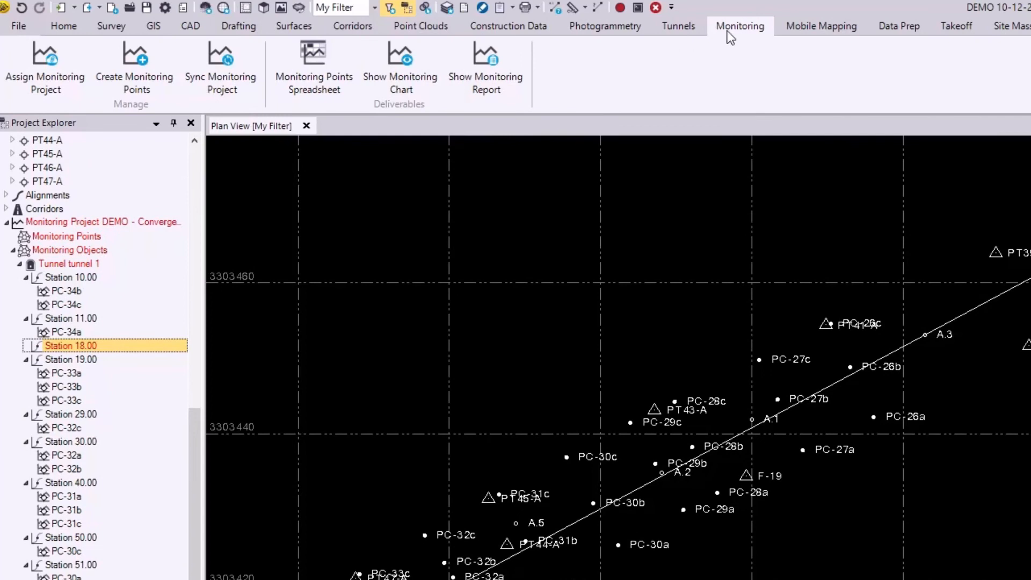
mouse_move(222, 69)
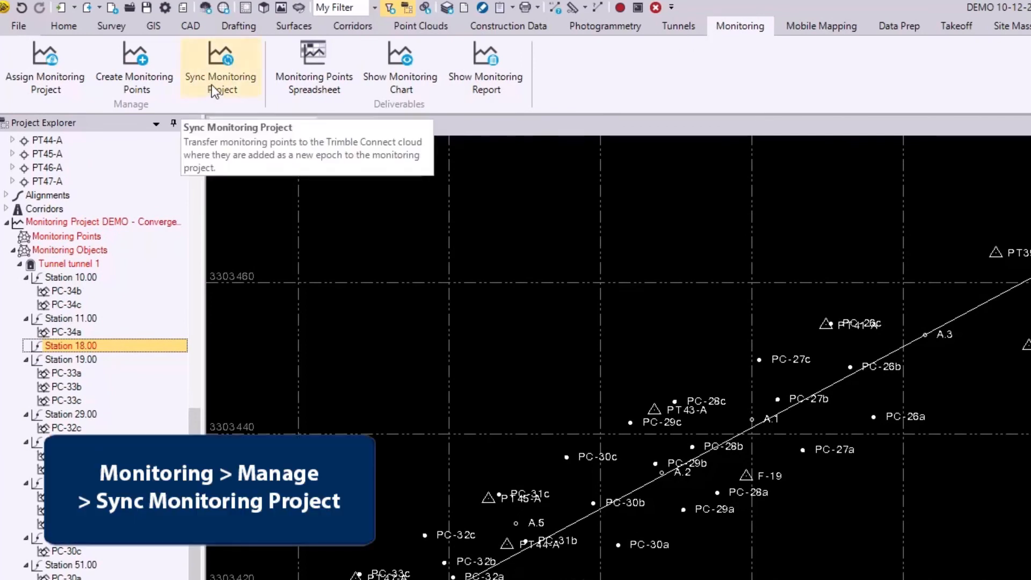
left_click(221, 65)
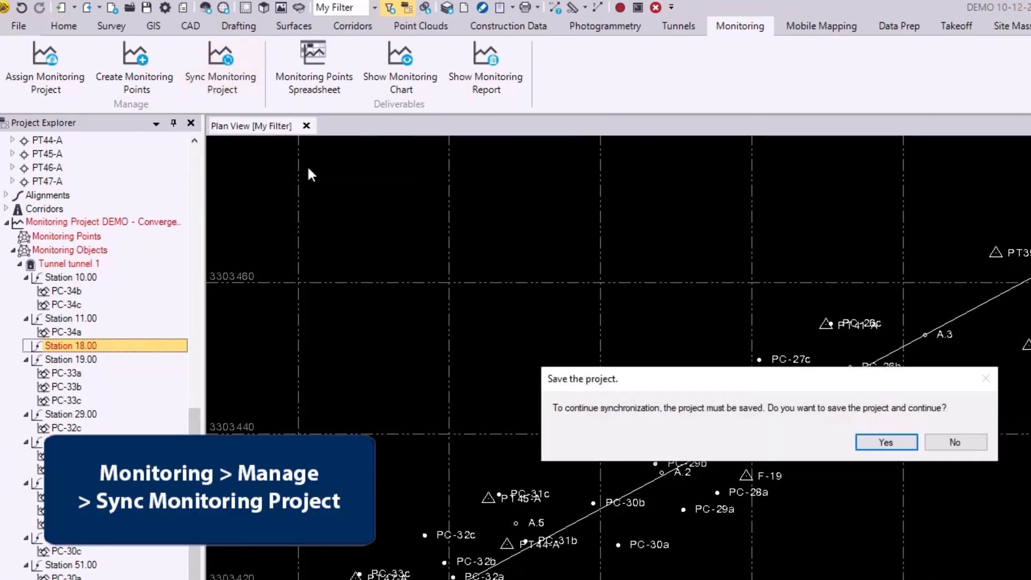
mouse_move(885, 442)
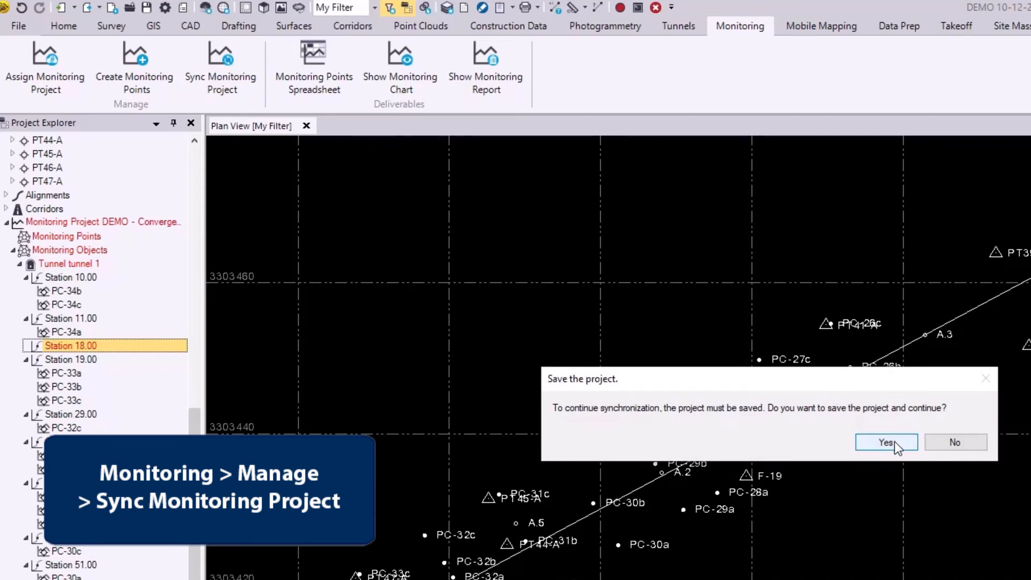
mouse_move(955, 447)
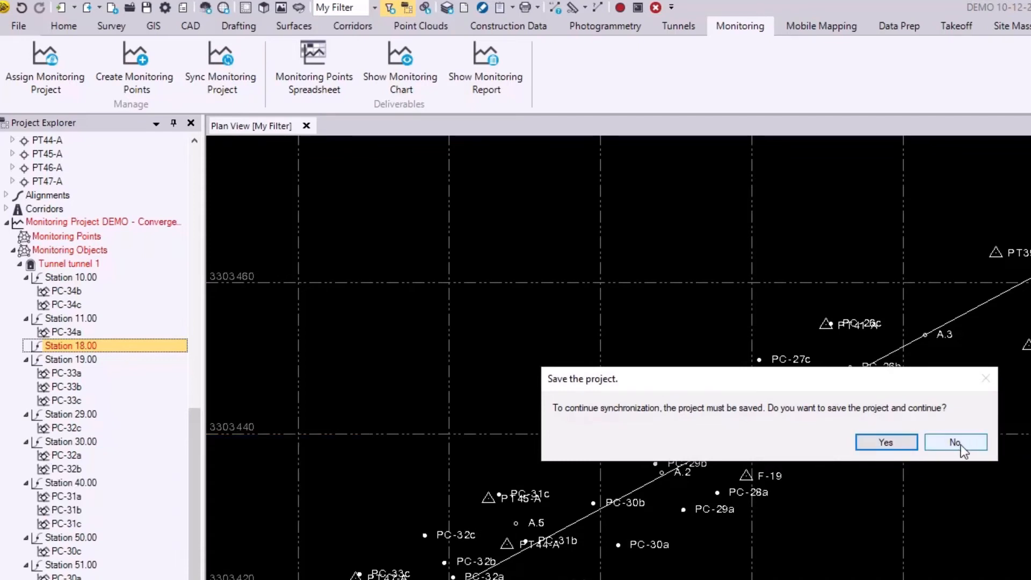
left_click(954, 441)
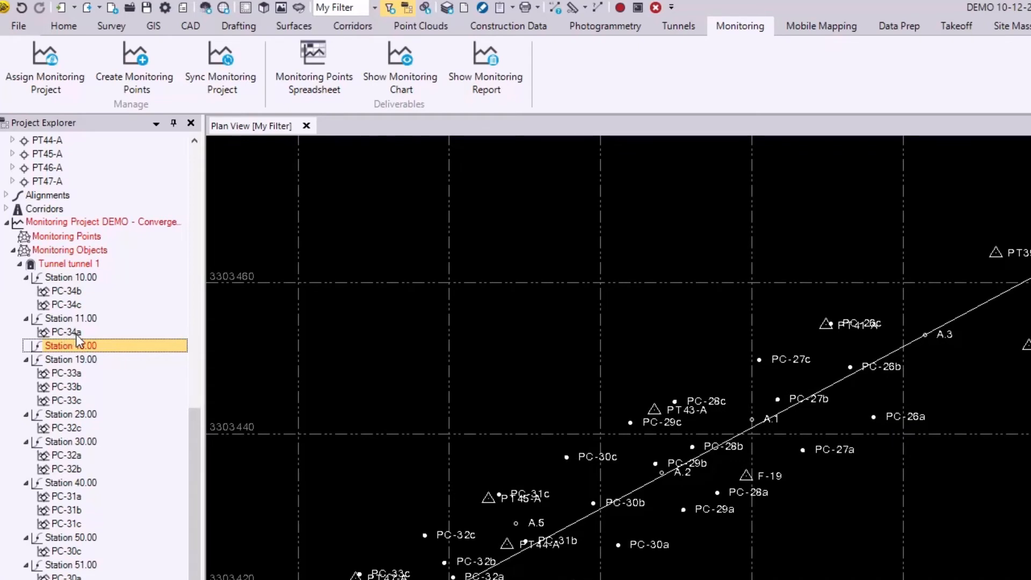
mouse_move(86, 336)
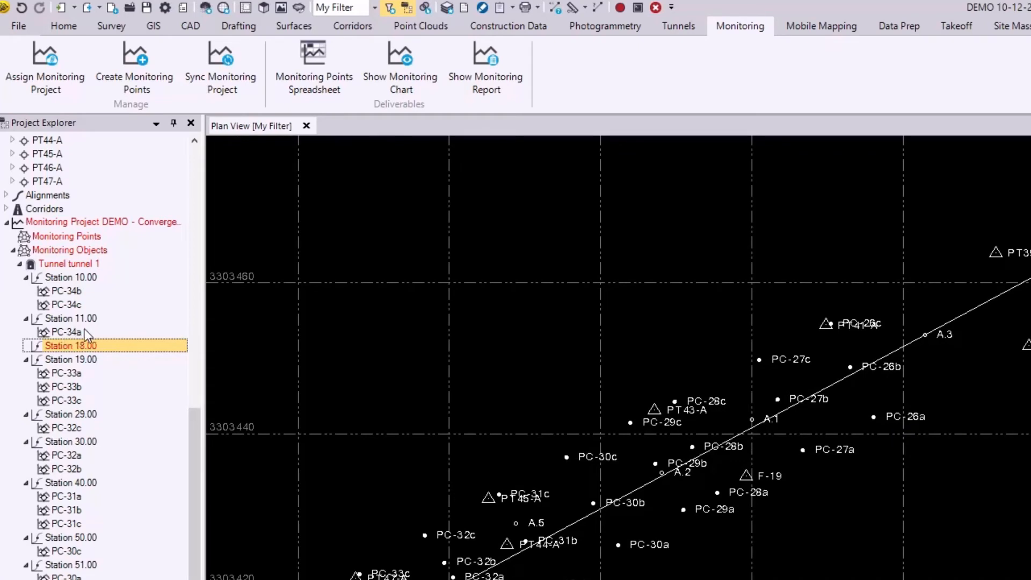
mouse_move(76, 338)
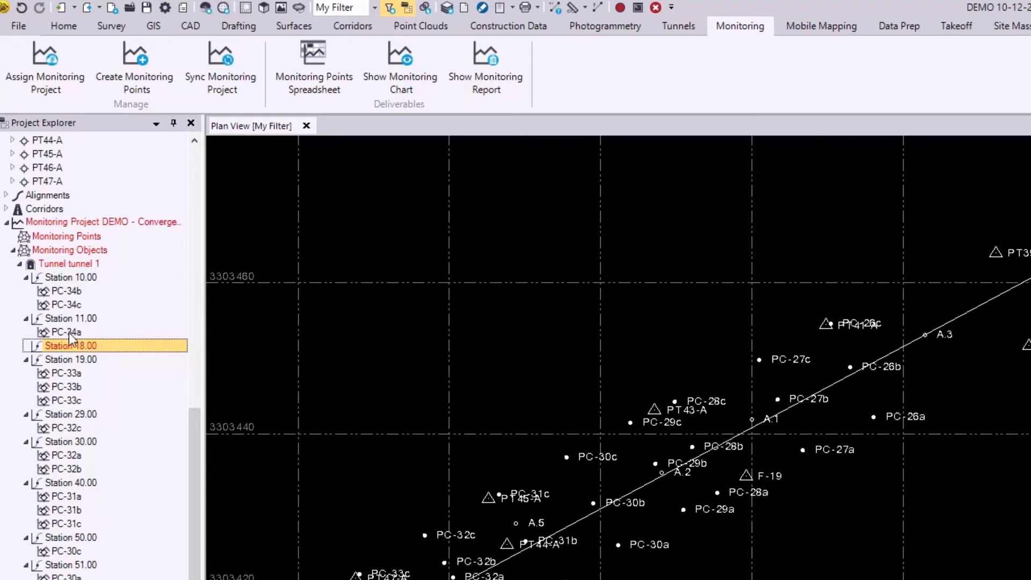
Step: Unlink convergence point PC-34a from Station 11.00, leaving it unassigned
left_click(66, 332)
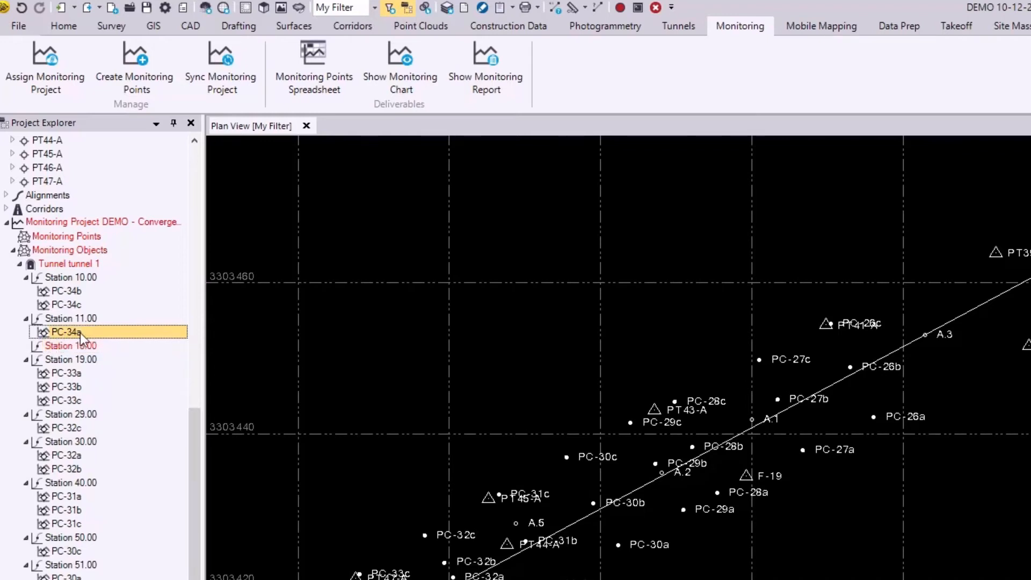
left_click(71, 318)
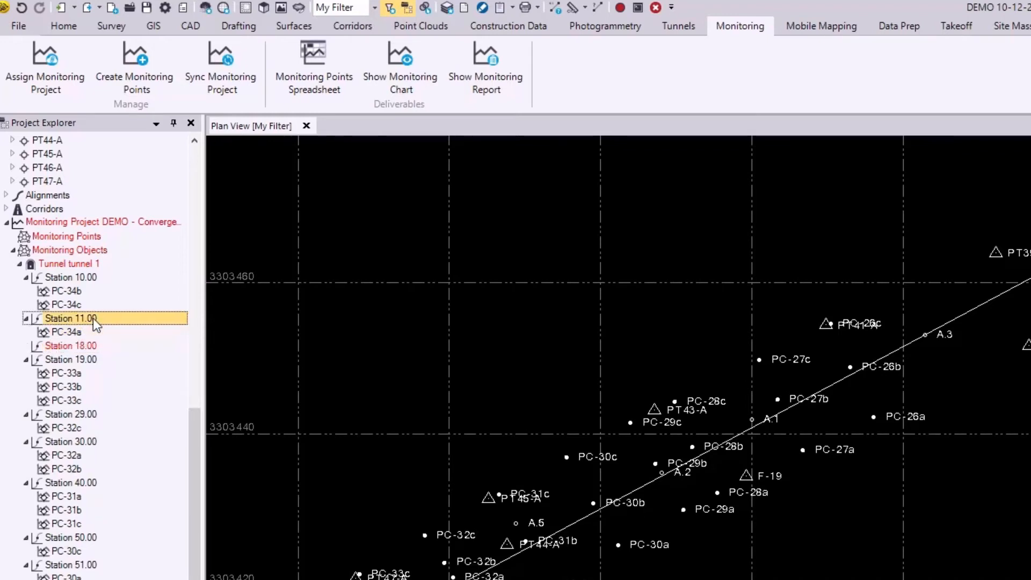
mouse_move(80, 286)
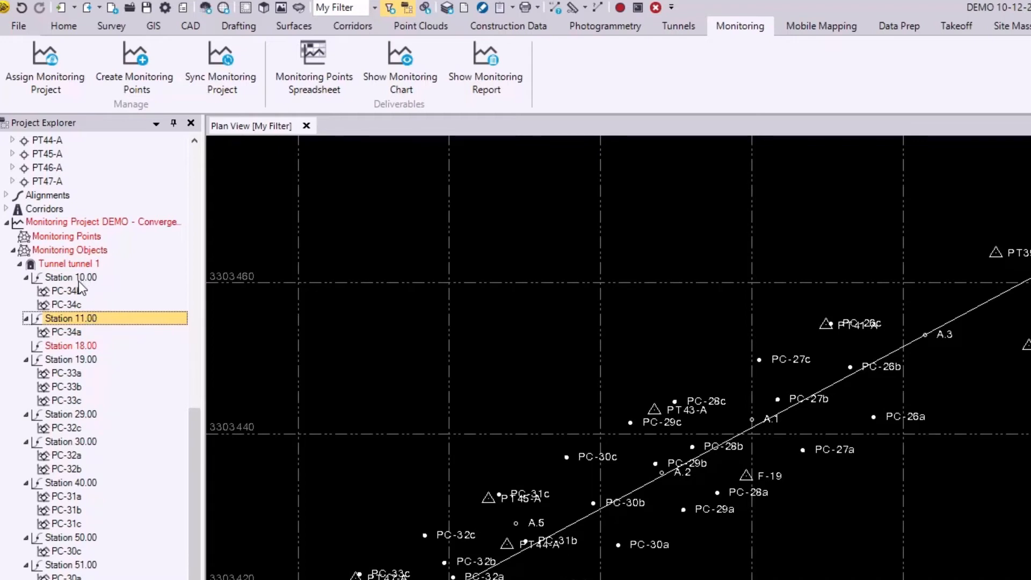
mouse_move(78, 312)
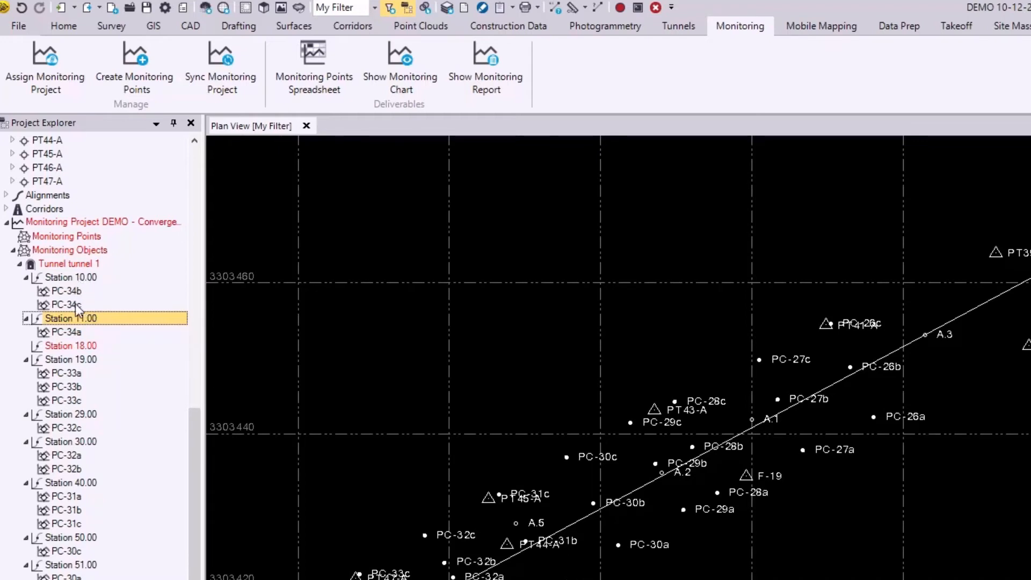
mouse_move(97, 342)
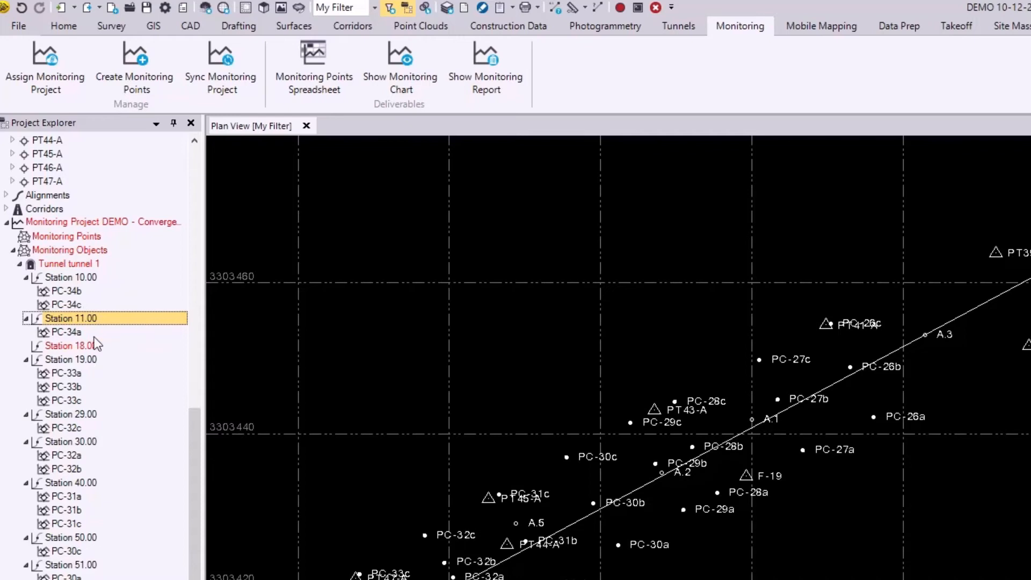
right_click(63, 332)
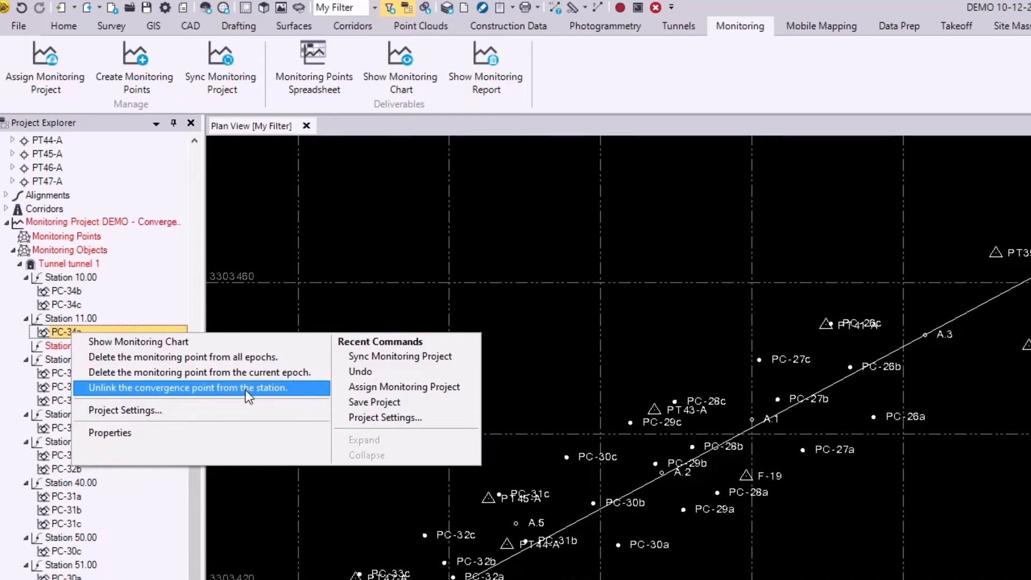
left_click(188, 388)
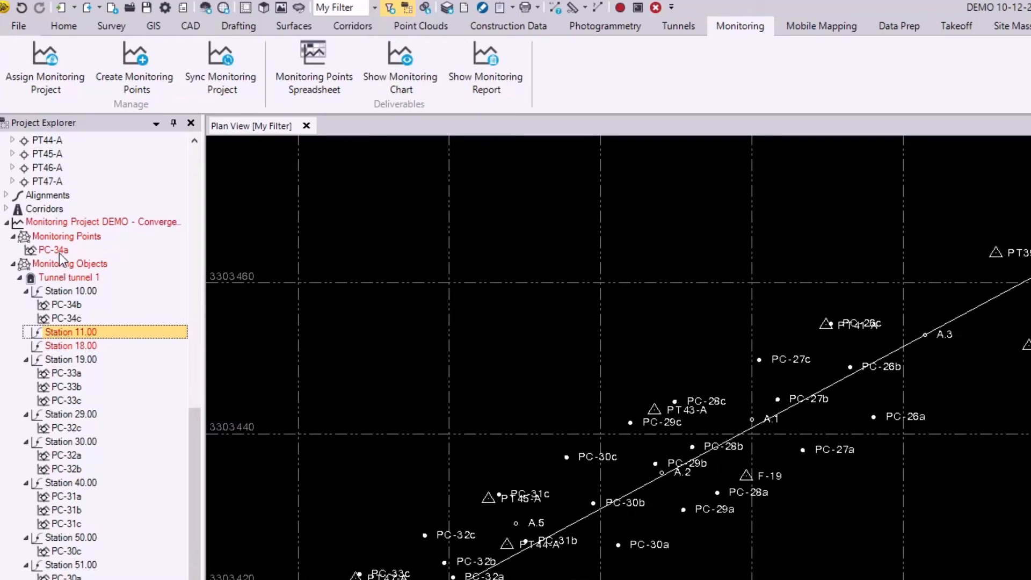
left_click(54, 250)
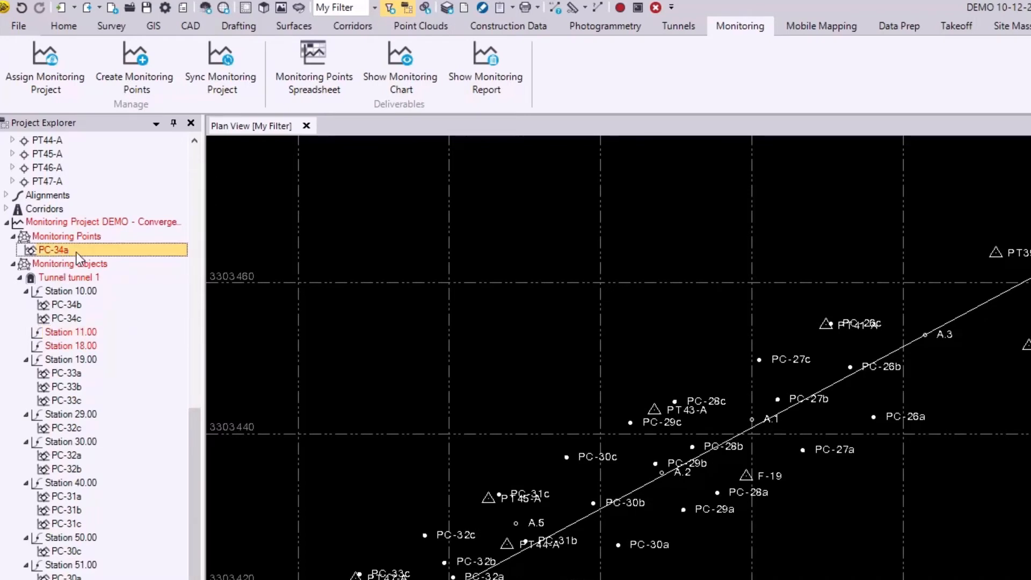
left_click(66, 237)
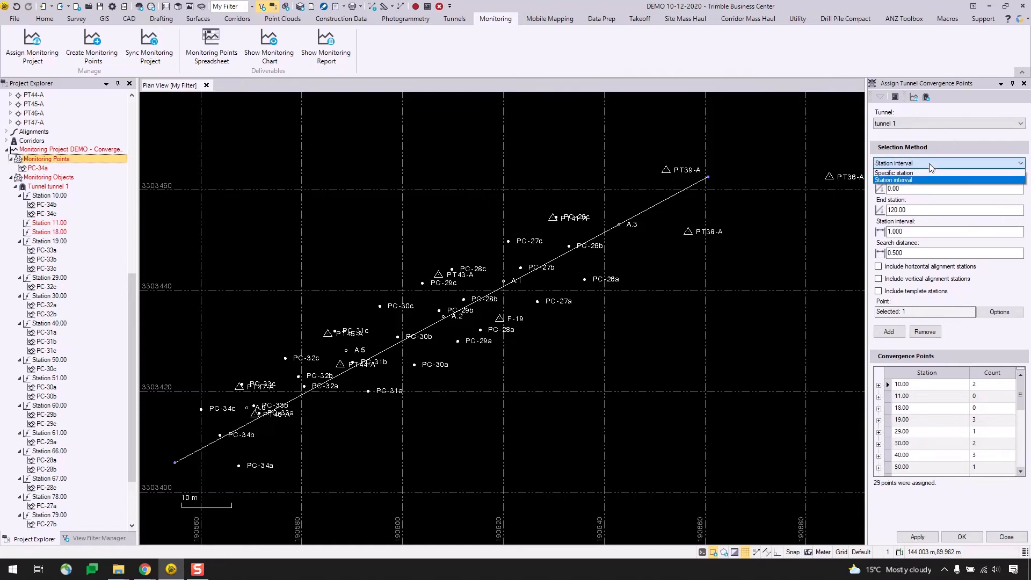
Step: Assign PC-34a to specific station 10.00, giving it three convergence points
left_click(892, 172)
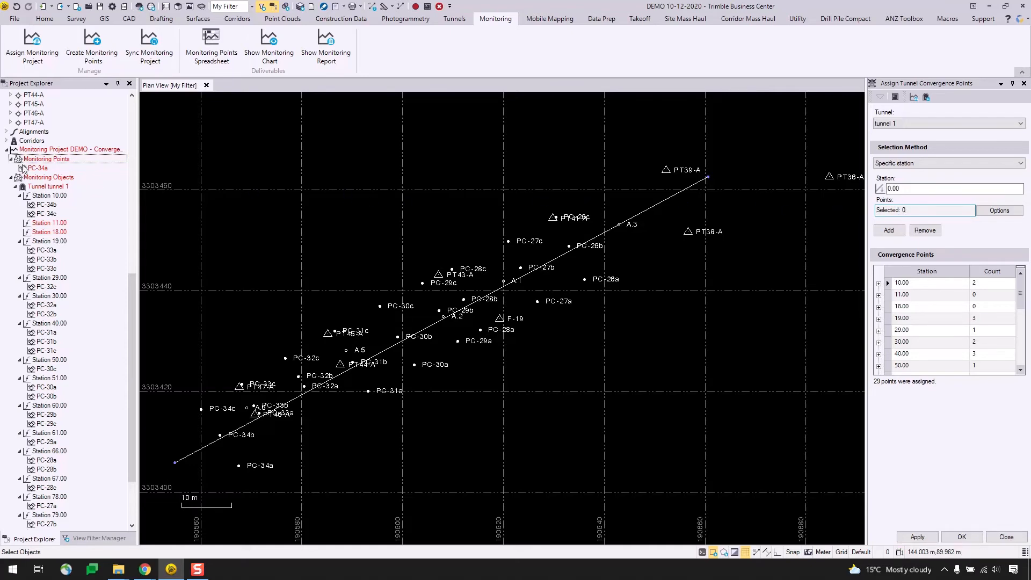
left_click(37, 167)
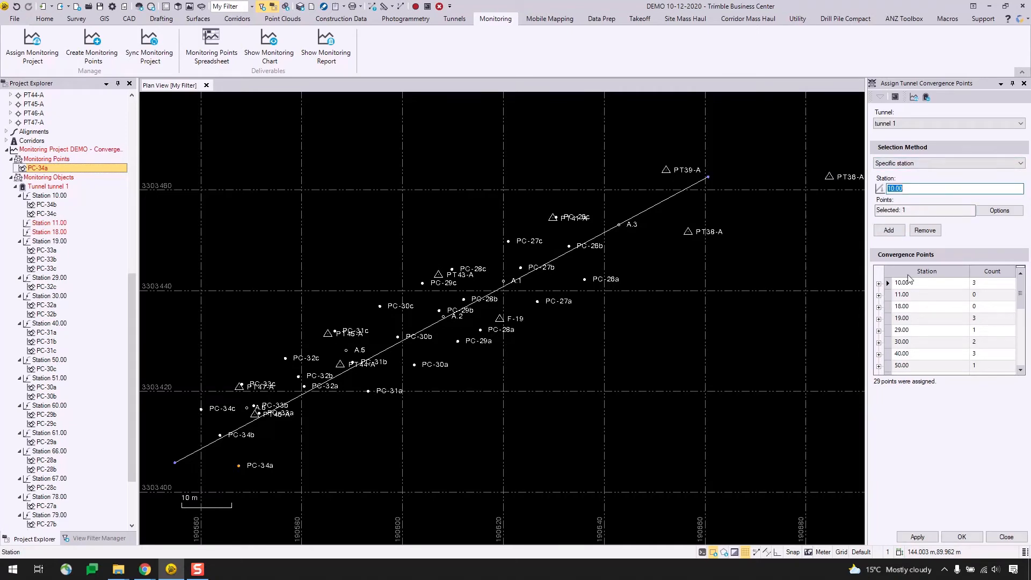
left_click(878, 283)
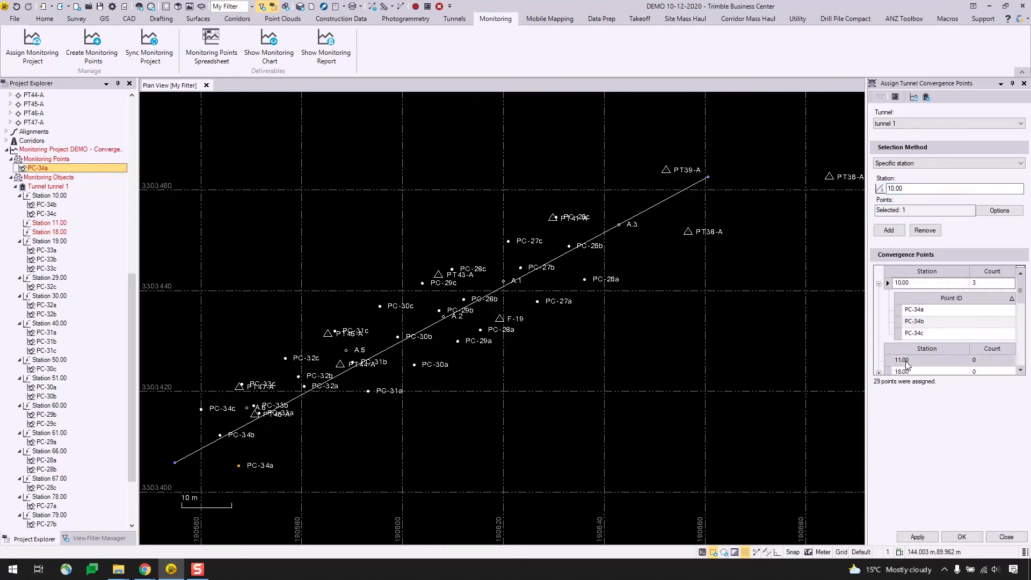
mouse_move(989, 367)
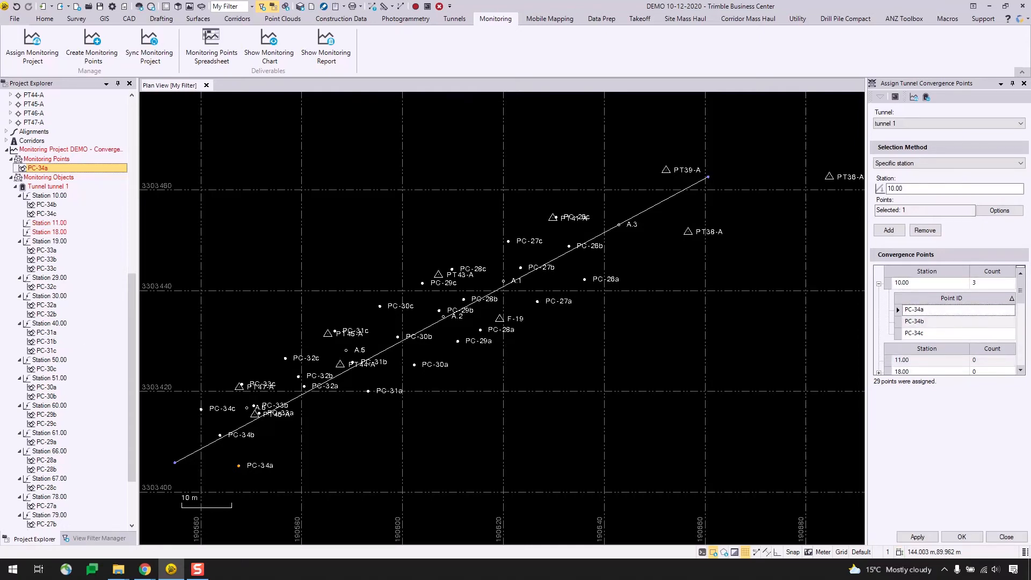
Step: Apply the convergence point assignments and save the project to continue synchronisation
left_click(915, 536)
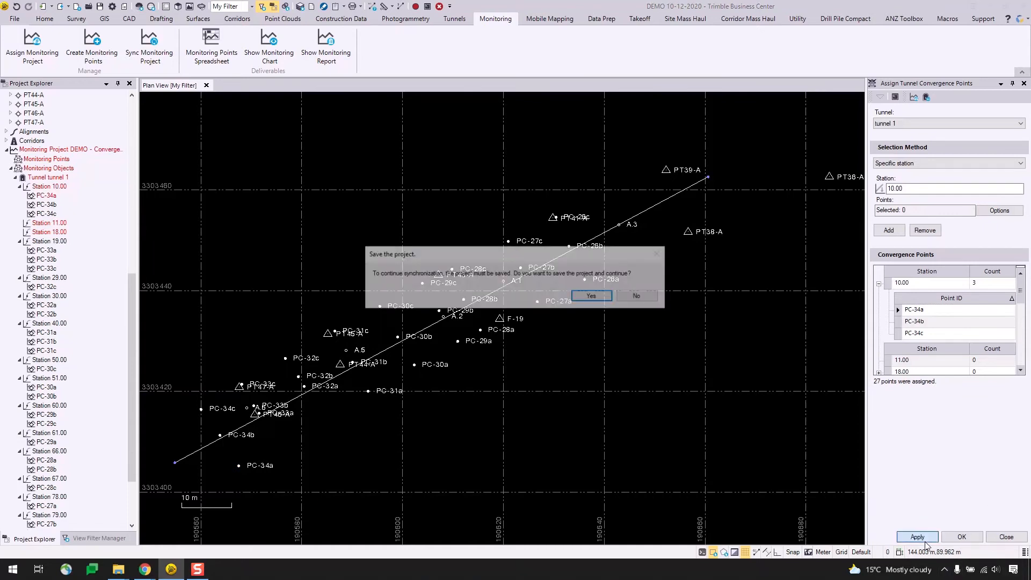
left_click(590, 296)
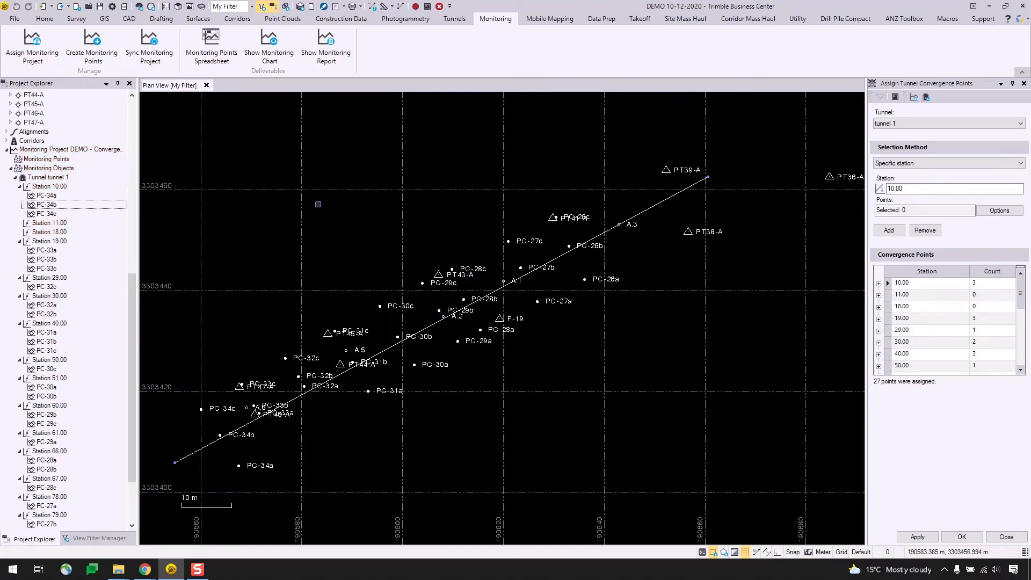
Step: Check Stations 11.00, 18.00 and PC-34a now listed under Station 10.00 in Project Explorer
left_click(48, 222)
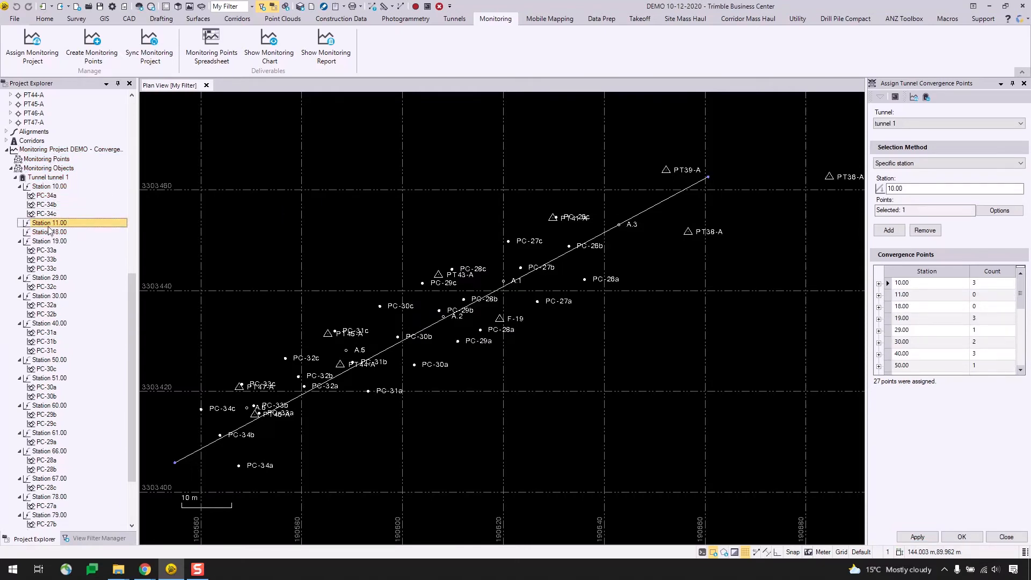
left_click(49, 232)
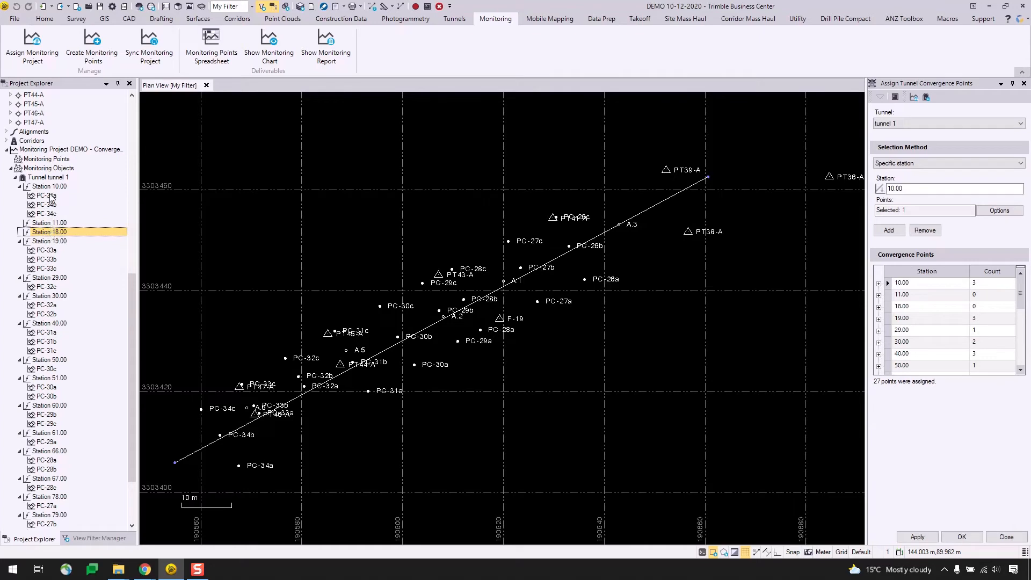
left_click(45, 196)
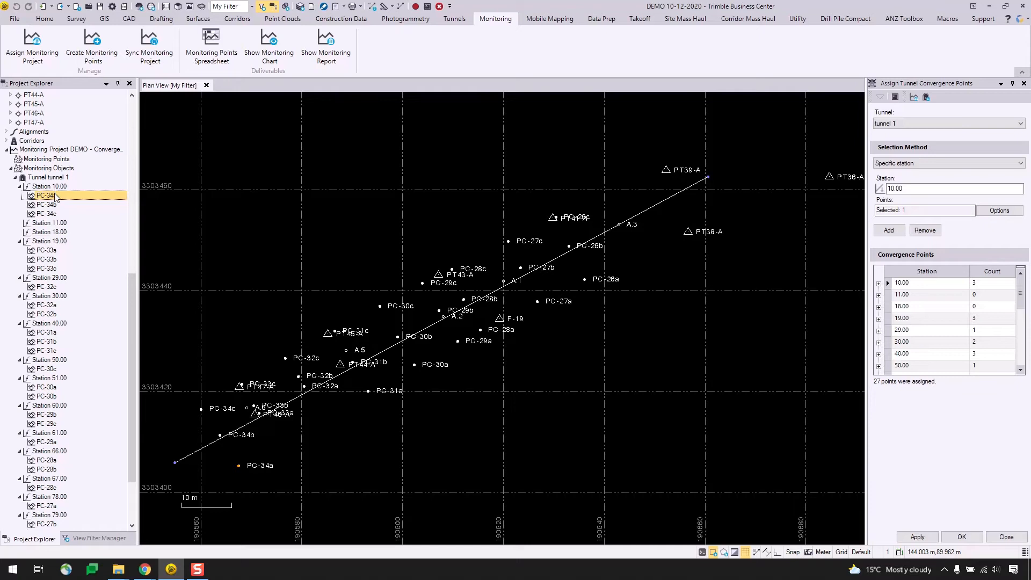
left_click(46, 195)
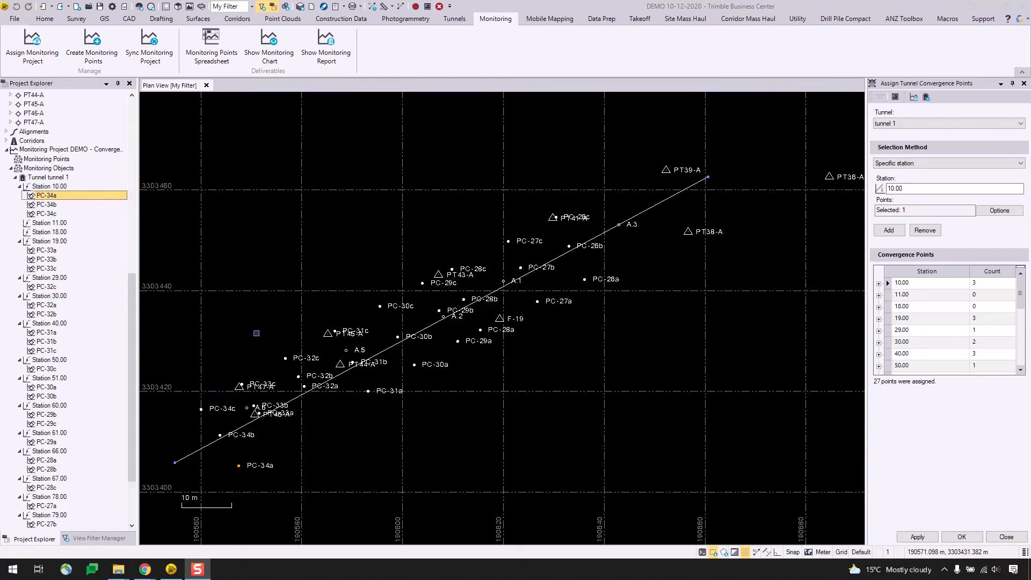
mouse_move(255, 333)
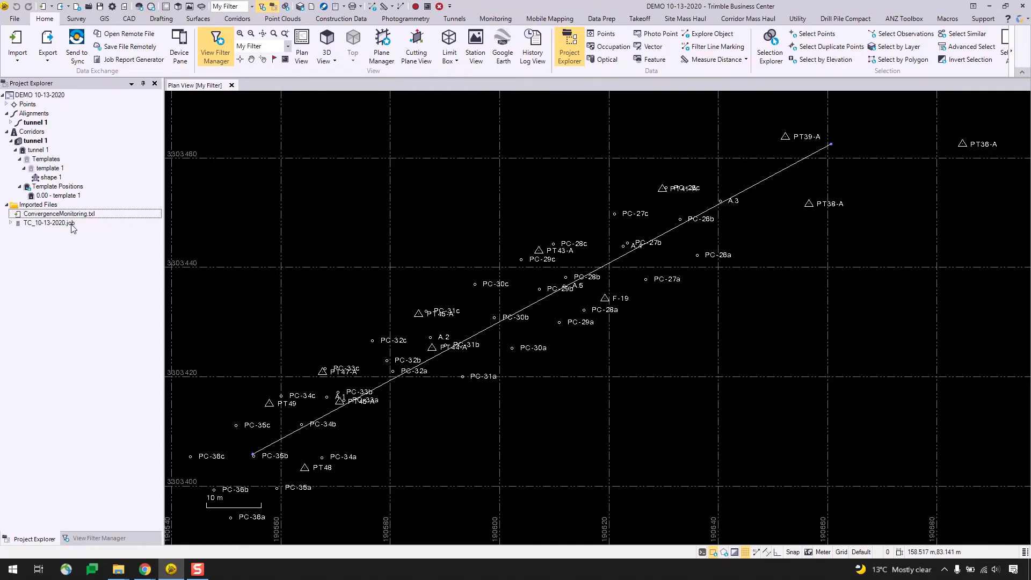
Step: Review the imported ConvergenceMonitoring.txt and TC_10-13-2020.job files in the DEMO 10-13-2020 project
left_click(49, 222)
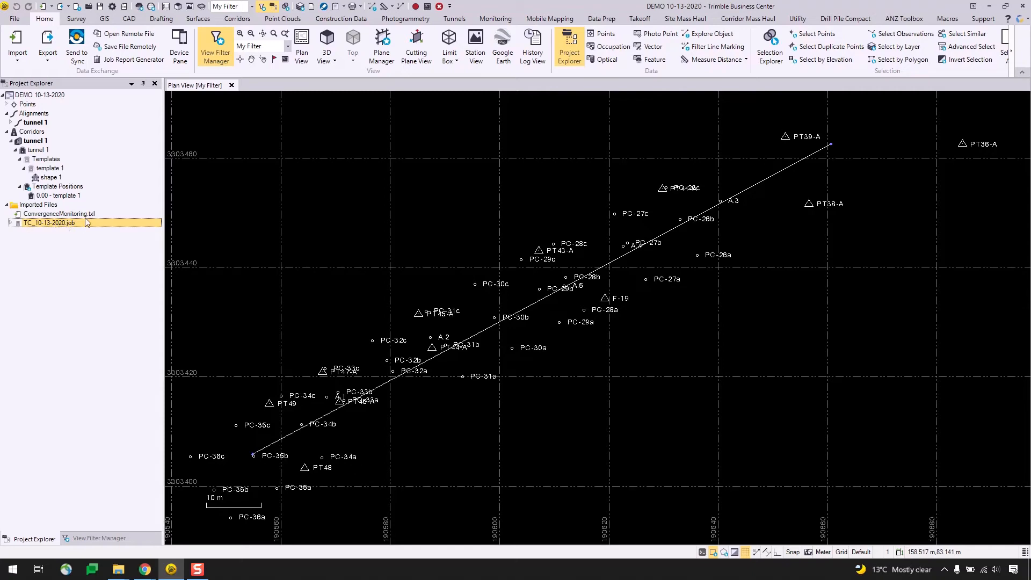
left_click(58, 214)
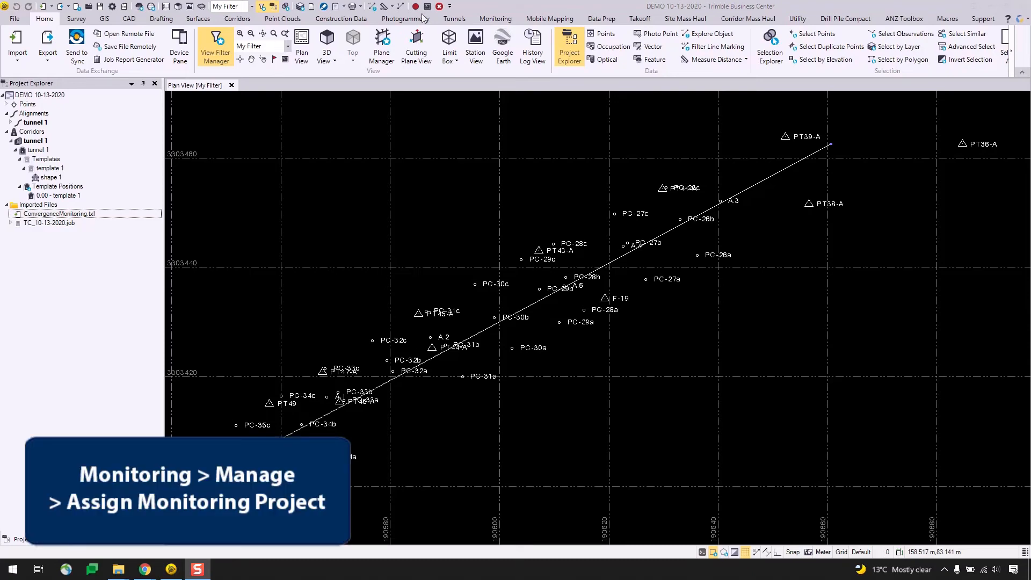
Step: Assign this project to the DEMO - Convergence monitoring project as epoch 10/13/2020 and save
left_click(494, 18)
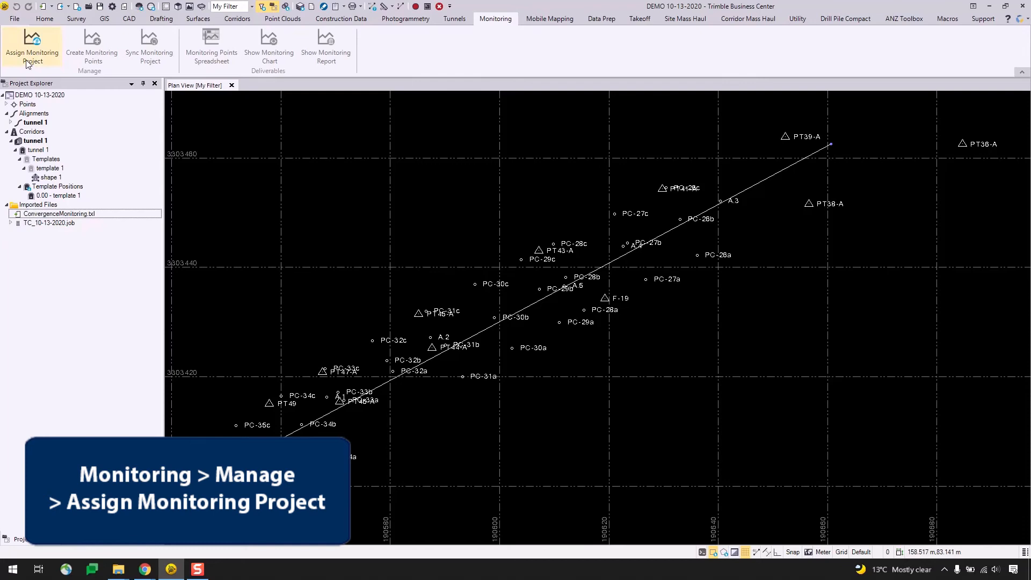
left_click(32, 47)
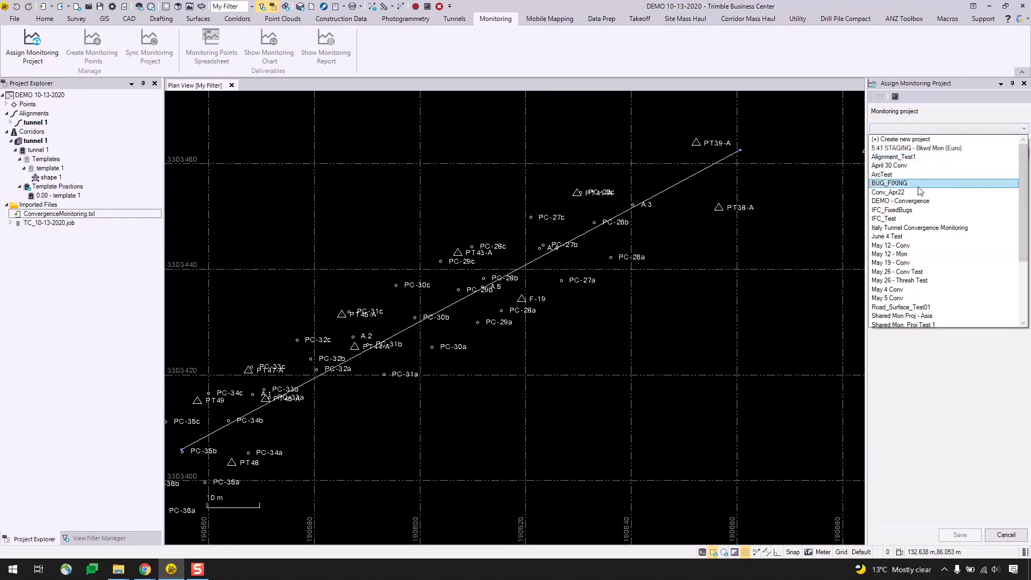
left_click(899, 201)
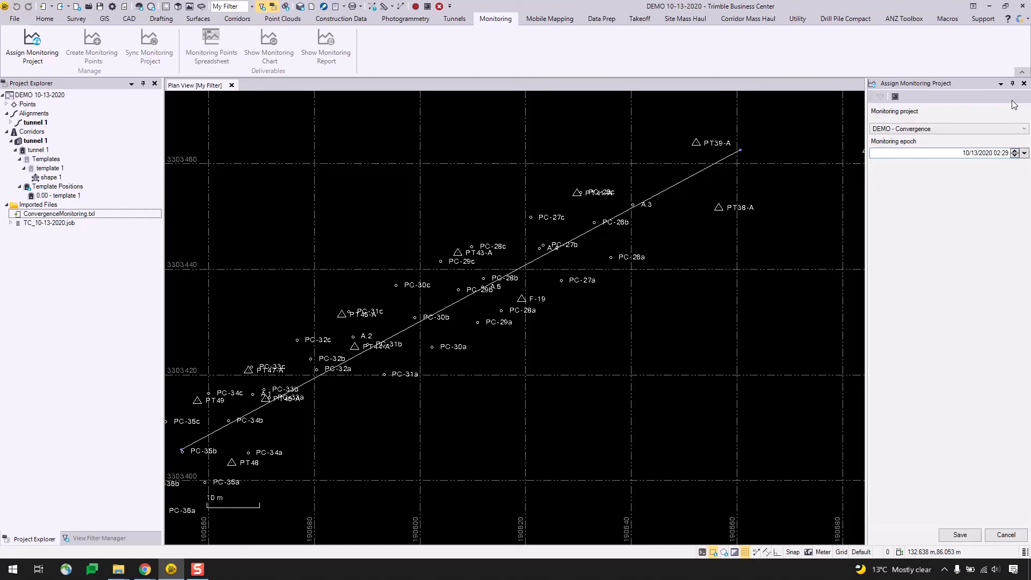
left_click(959, 535)
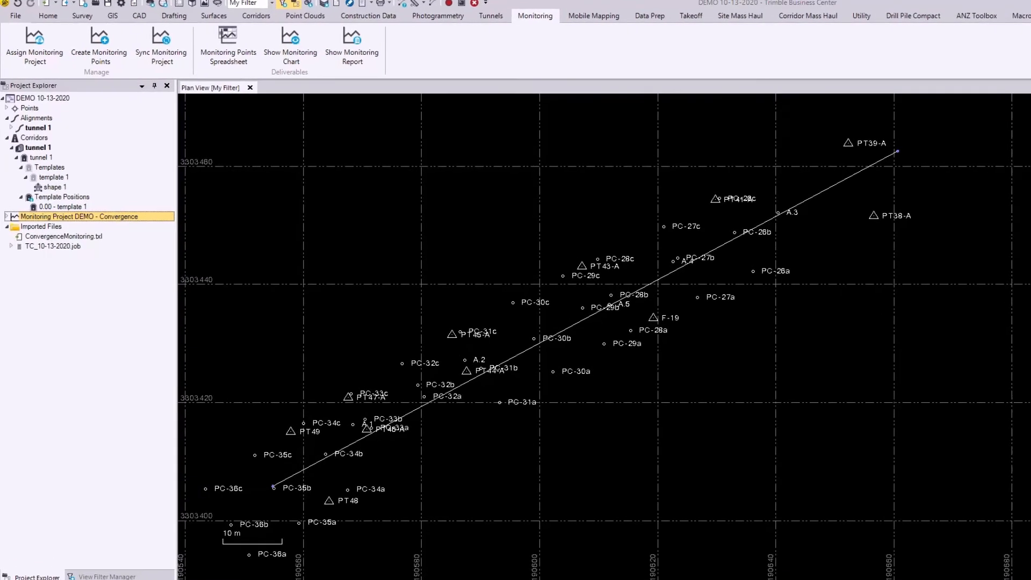
Step: Expand the monitoring project tree and select historical point PC-34a at station 10.00
right_click(77, 215)
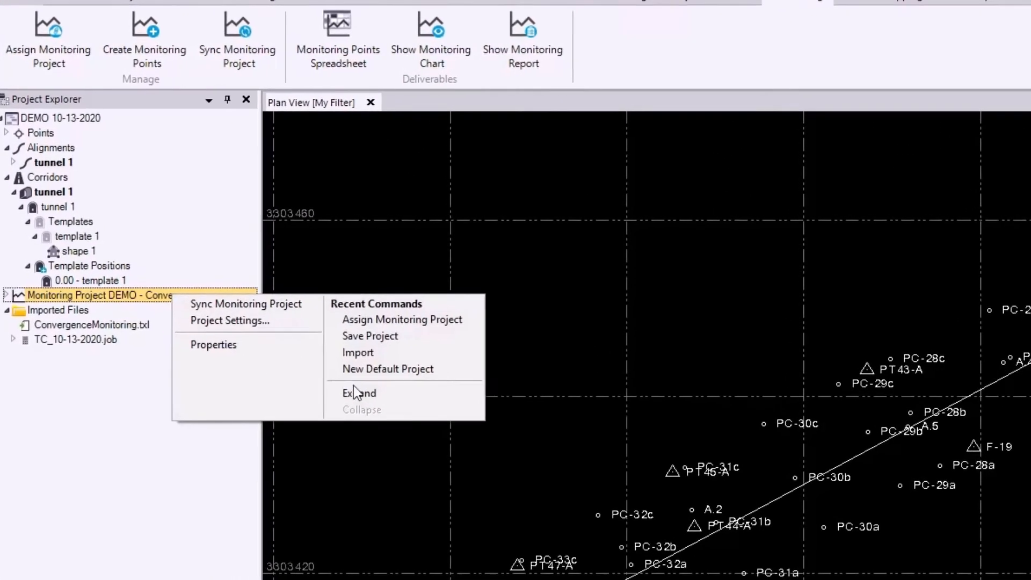
left_click(358, 393)
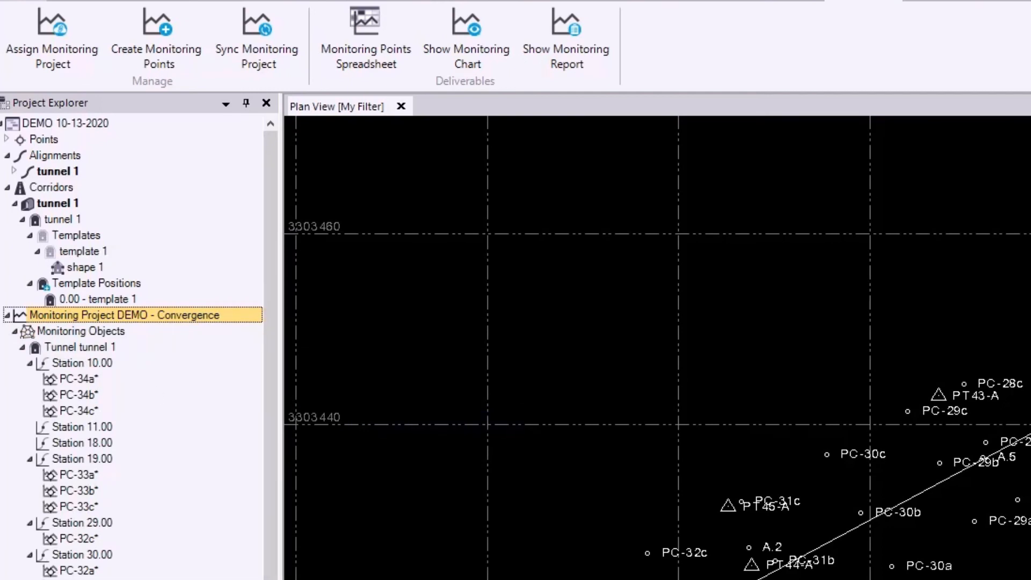
mouse_move(144, 402)
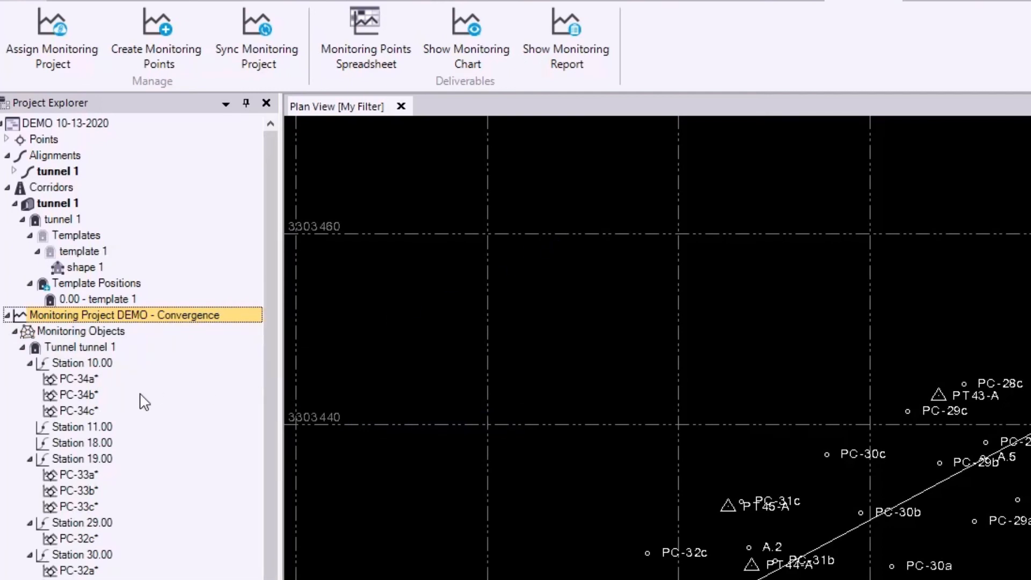
mouse_move(86, 347)
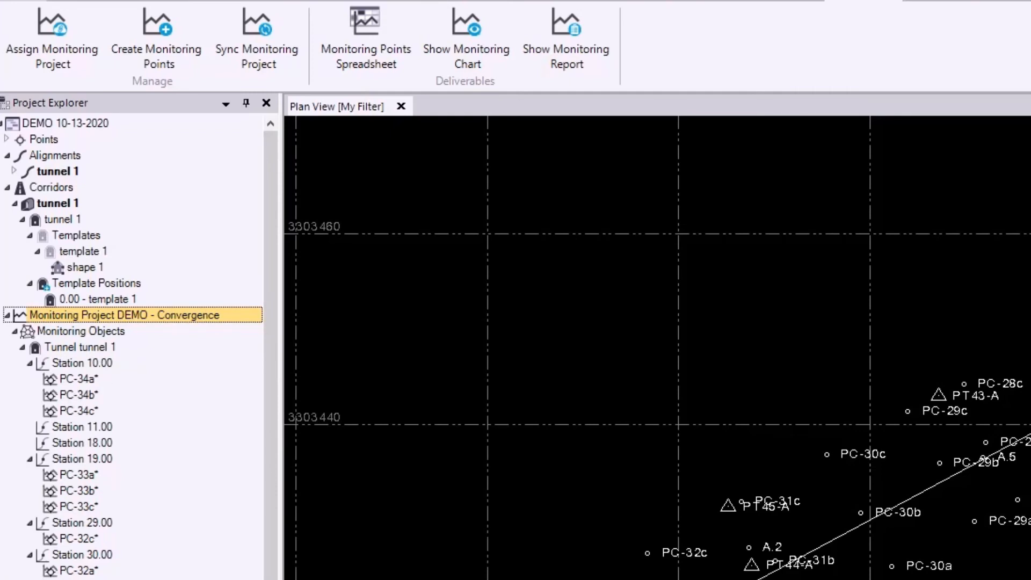
left_click(75, 379)
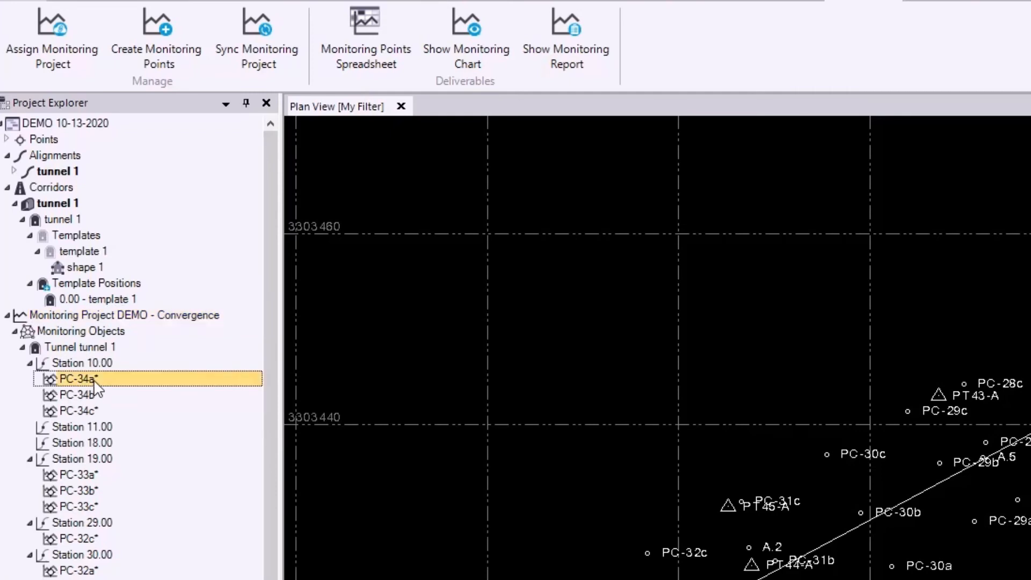
Step: Show the properties of PC-34a, then of PC-34c
right_click(75, 379)
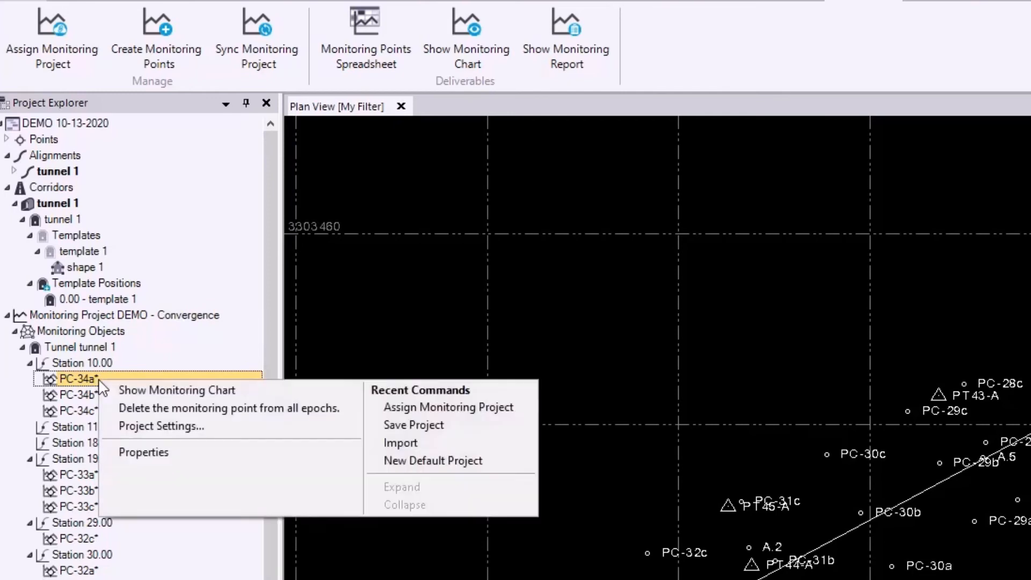
left_click(143, 452)
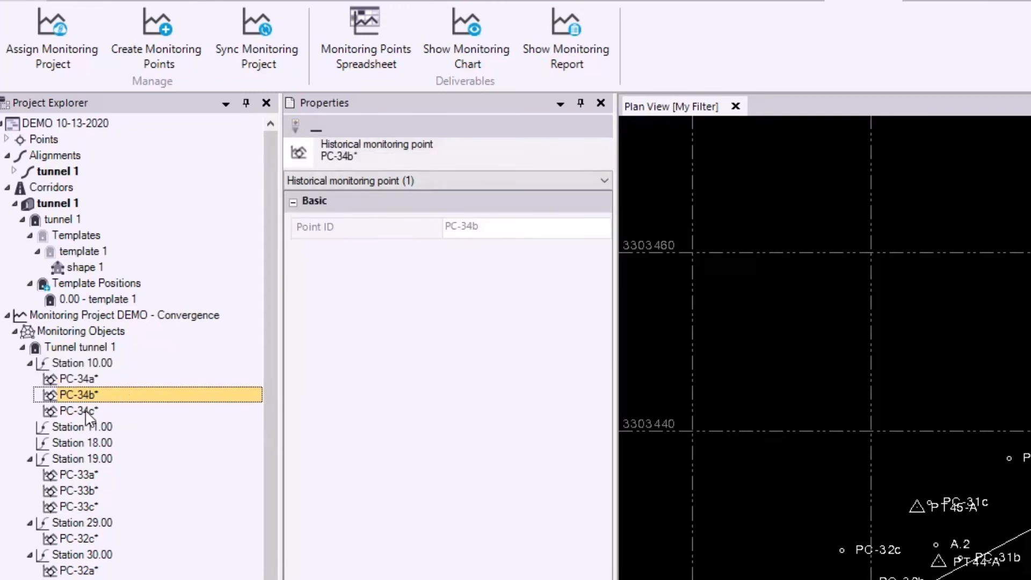
left_click(78, 410)
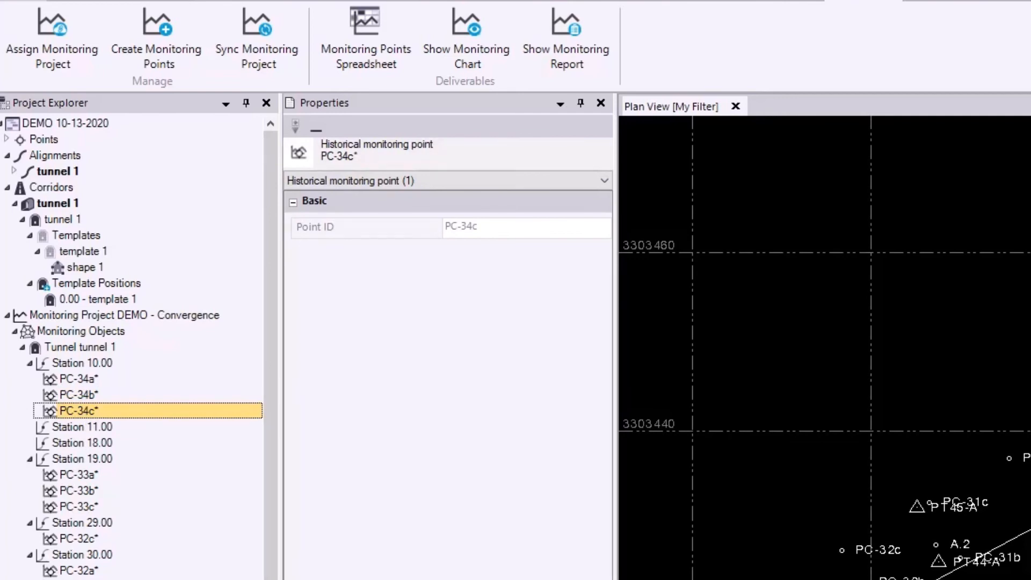
Step: Assign convergence points to tunnel 1's stations, reviewing station 10.00, and apply the 27-point assignment
left_click(135, 26)
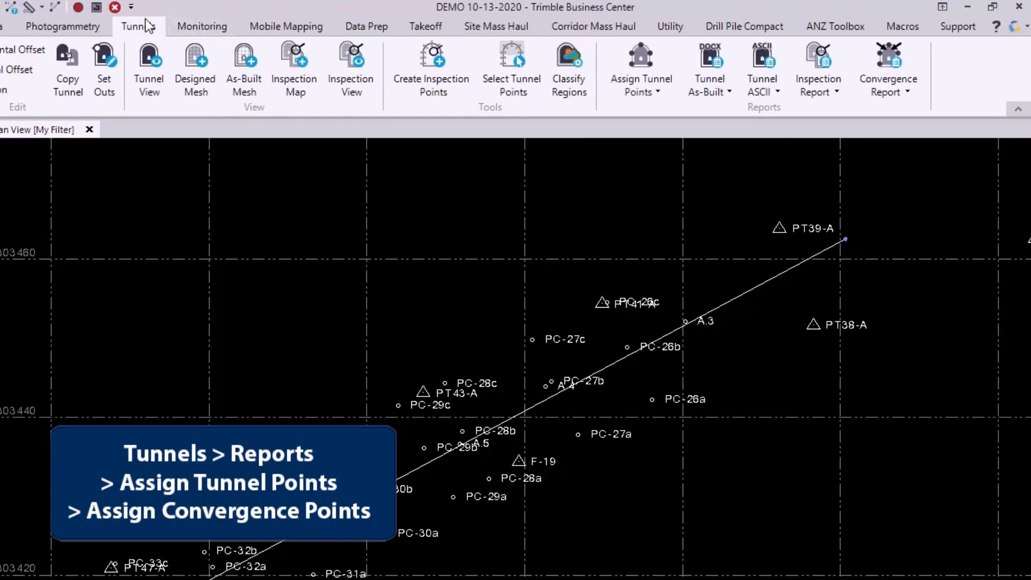
mouse_move(640, 77)
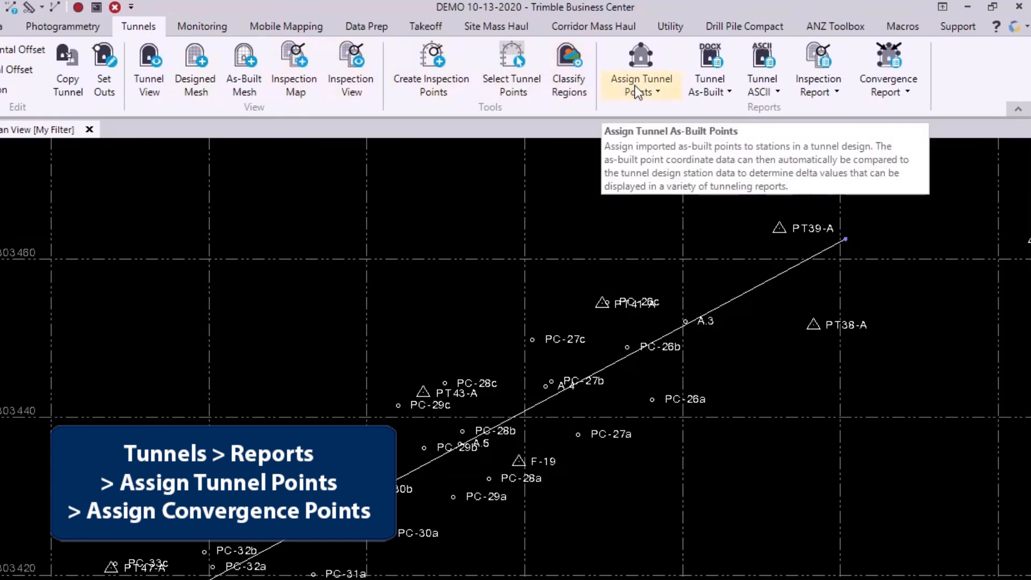
mouse_move(649, 133)
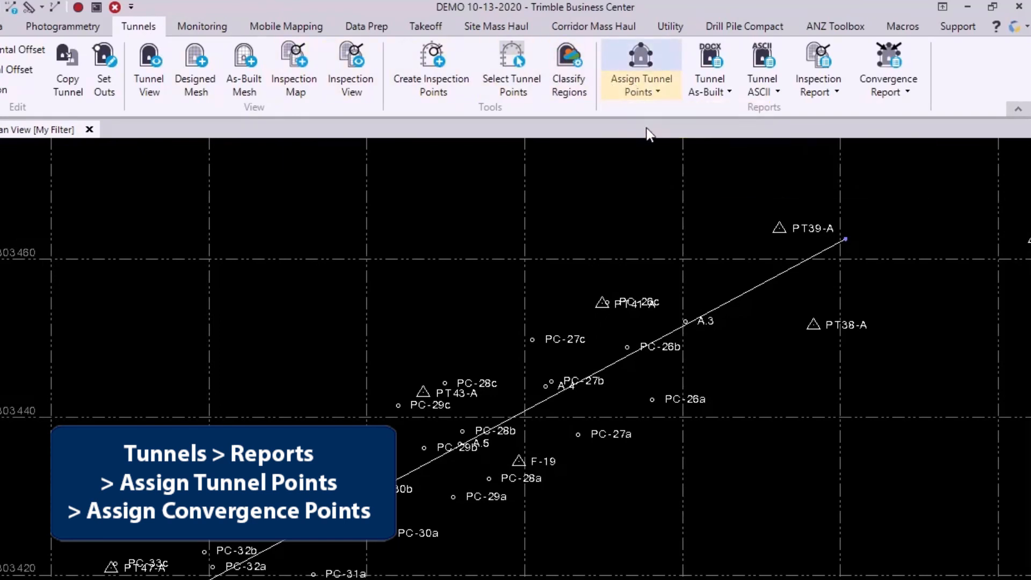
left_click(639, 69)
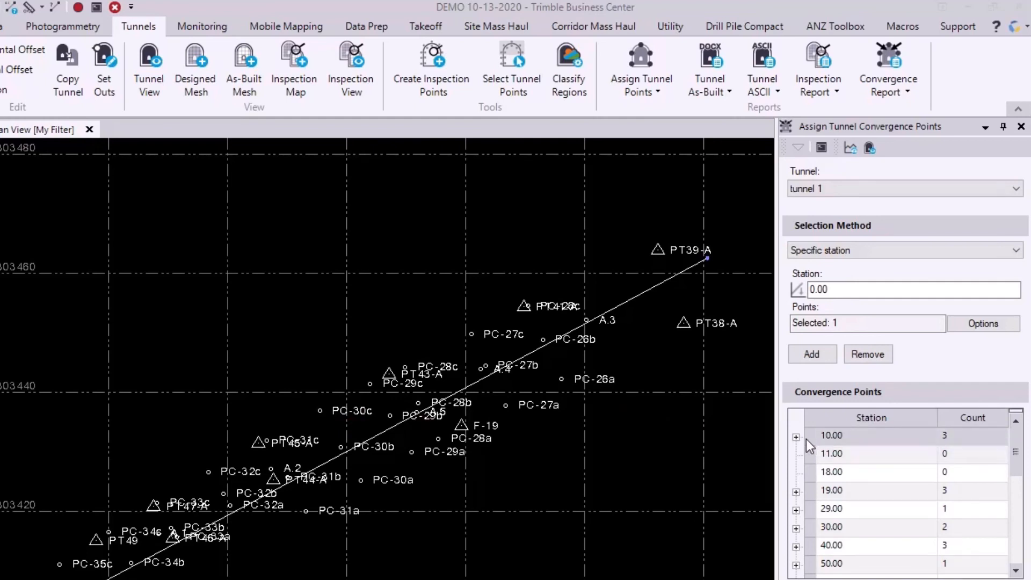
left_click(795, 435)
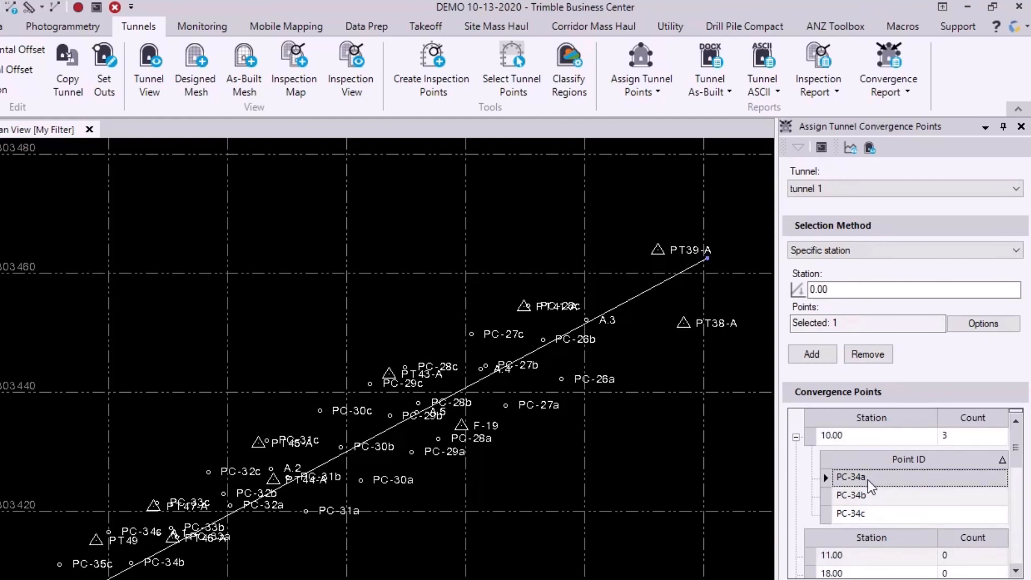
mouse_move(871, 534)
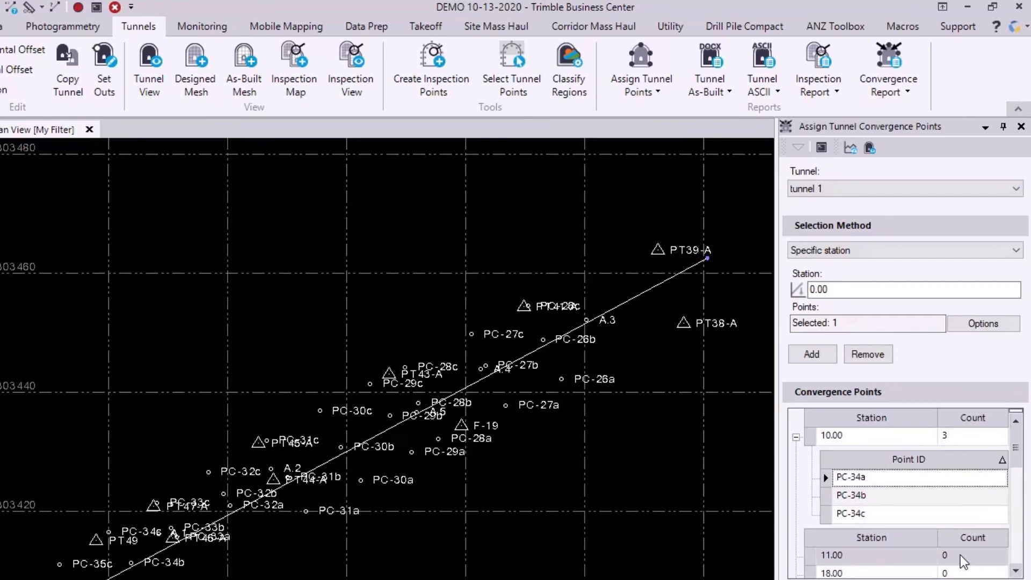
mouse_move(857, 543)
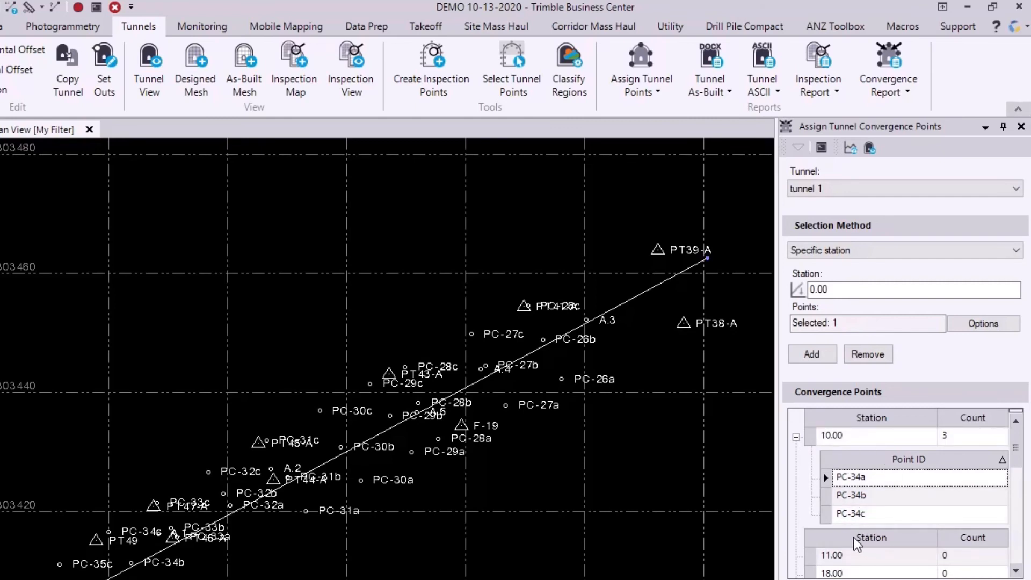
mouse_move(596, 491)
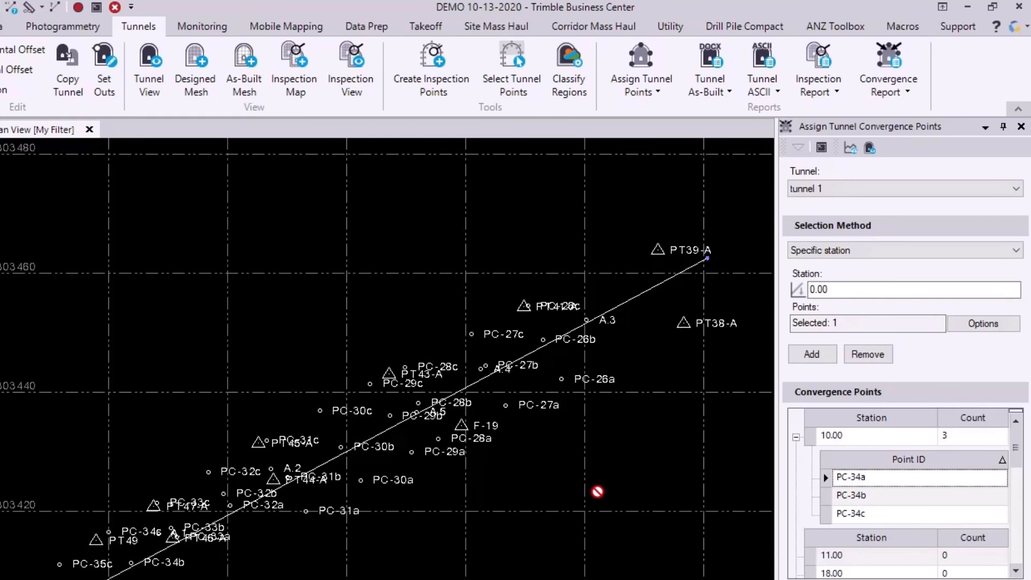
mouse_move(499, 530)
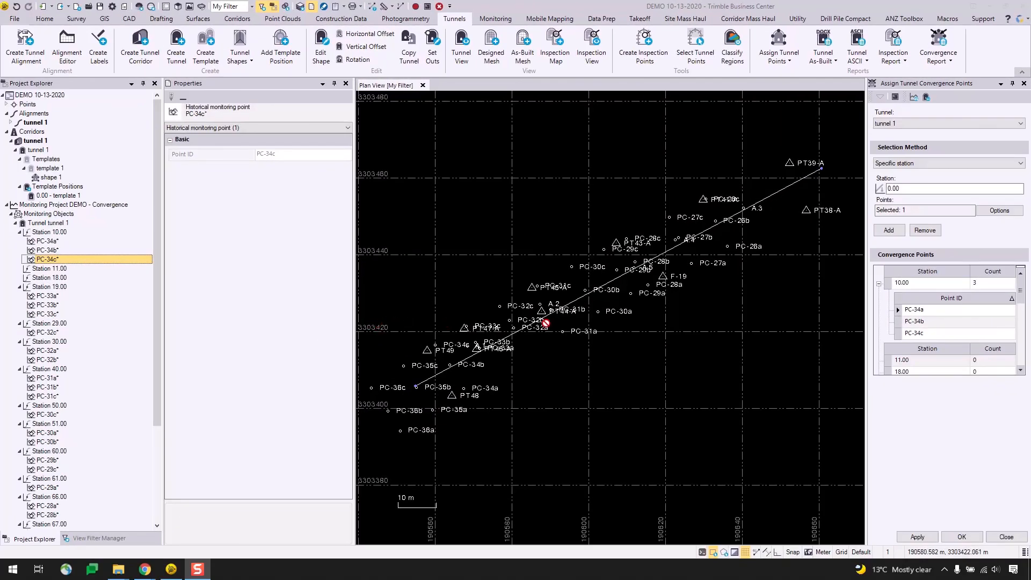
left_click(916, 537)
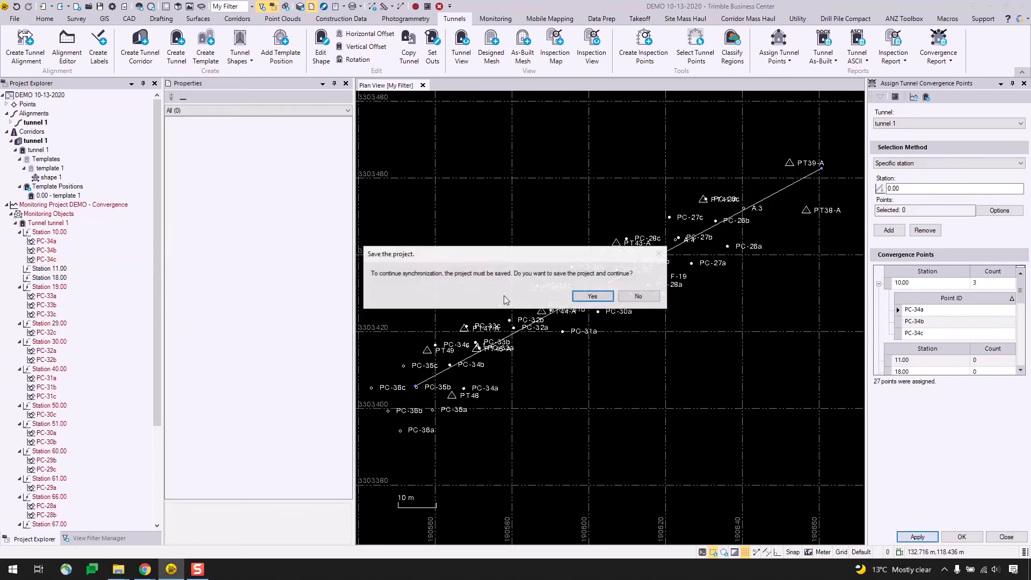
Step: Save to finish synchronisation and inspect PC-34a's displacements and thresholds
left_click(590, 296)
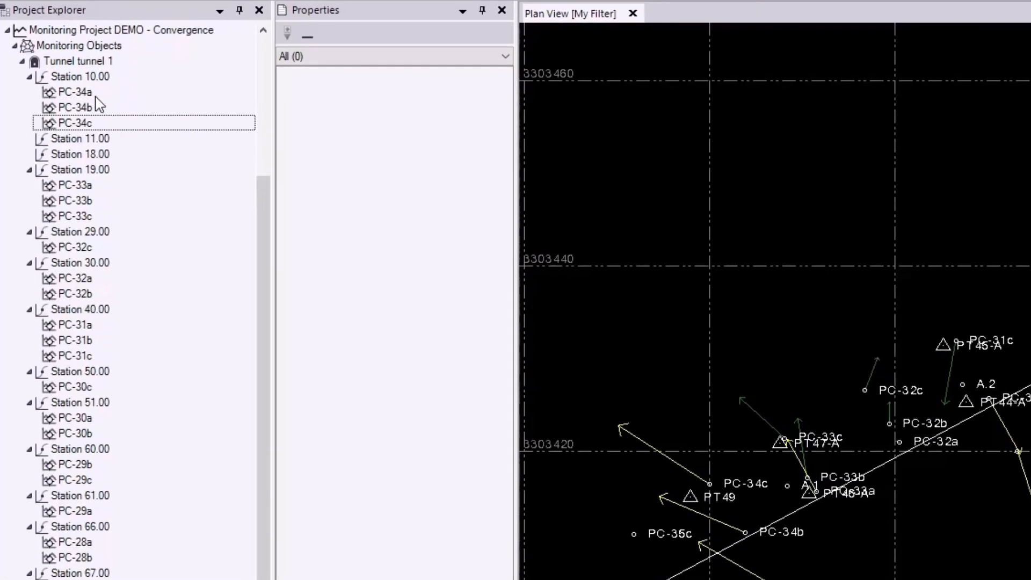
left_click(74, 92)
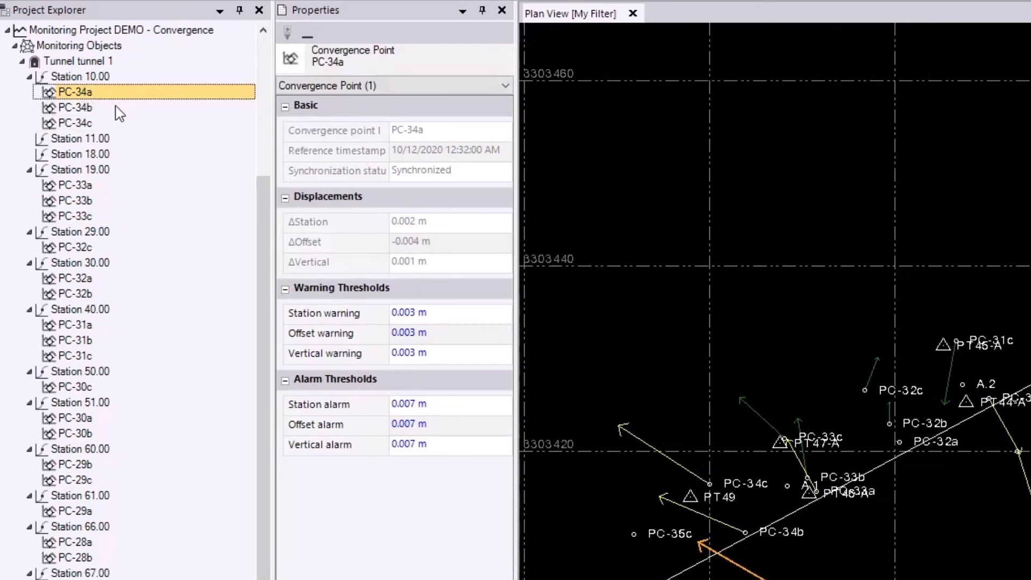
mouse_move(169, 113)
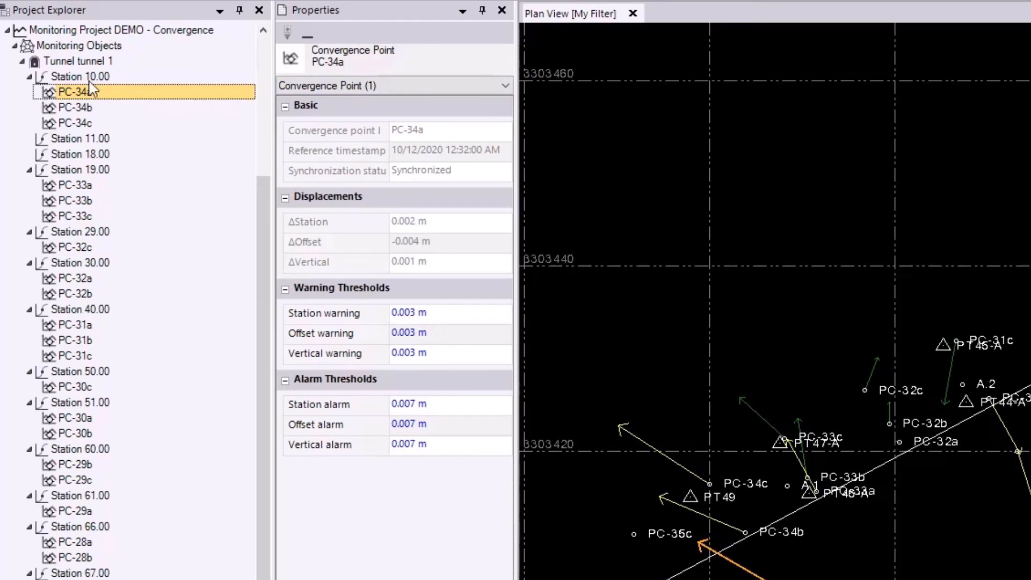
mouse_move(114, 98)
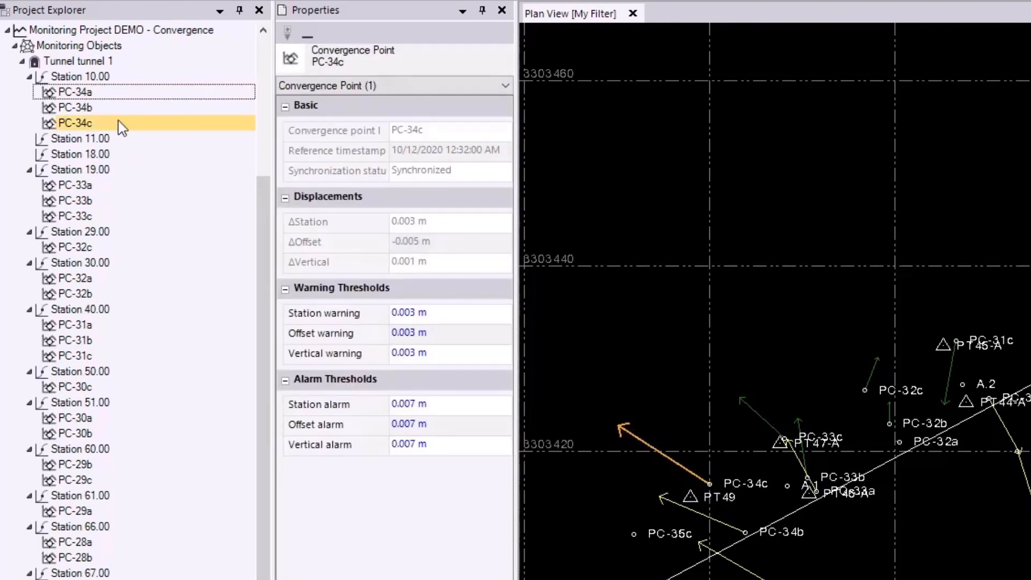
mouse_move(162, 129)
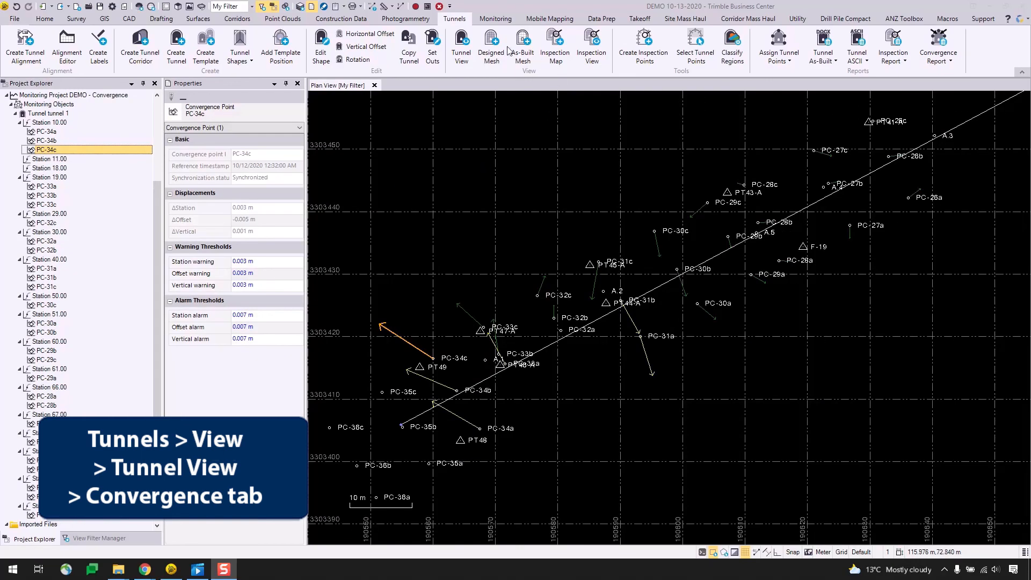
Step: Show the Tunnel View convergence table and step to station 10.00 with PC-34a, PC-34b and PC-34c
left_click(461, 46)
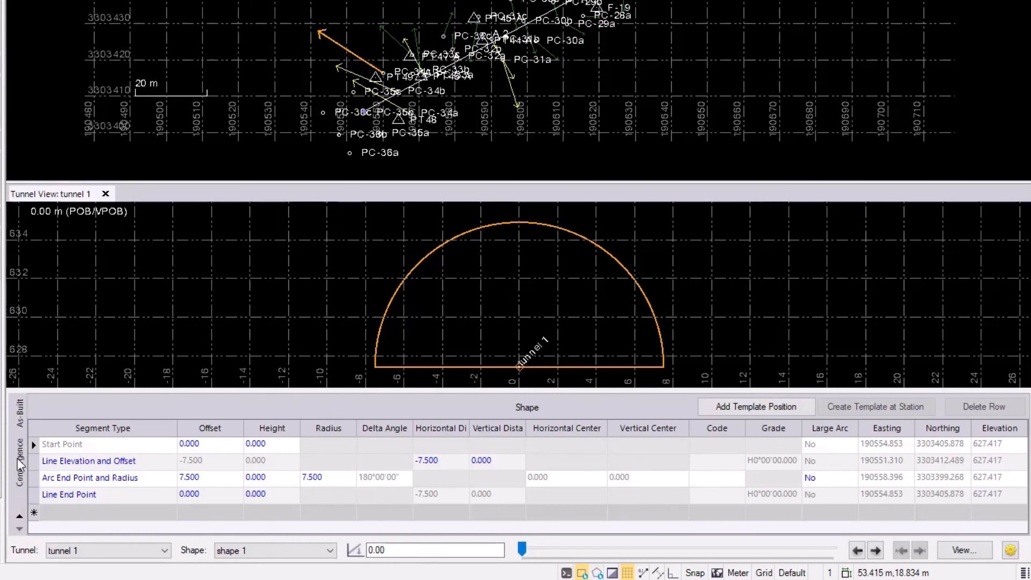
left_click(16, 461)
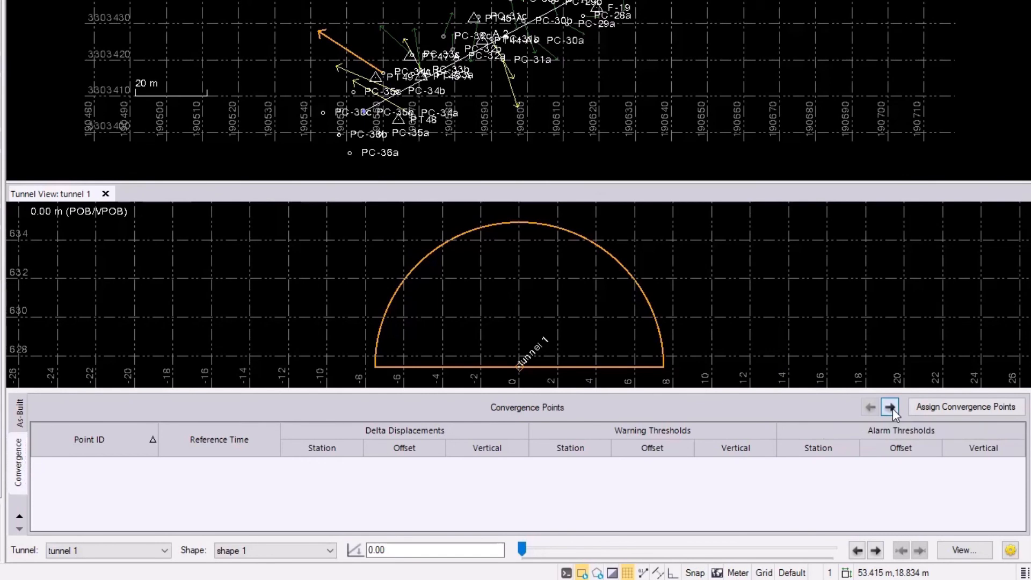
left_click(889, 406)
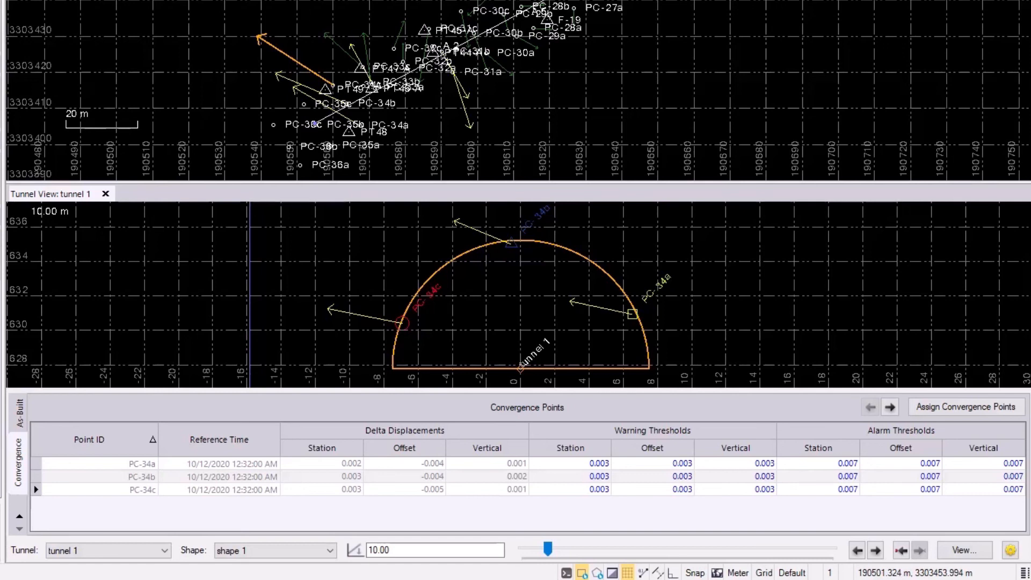
mouse_move(930, 432)
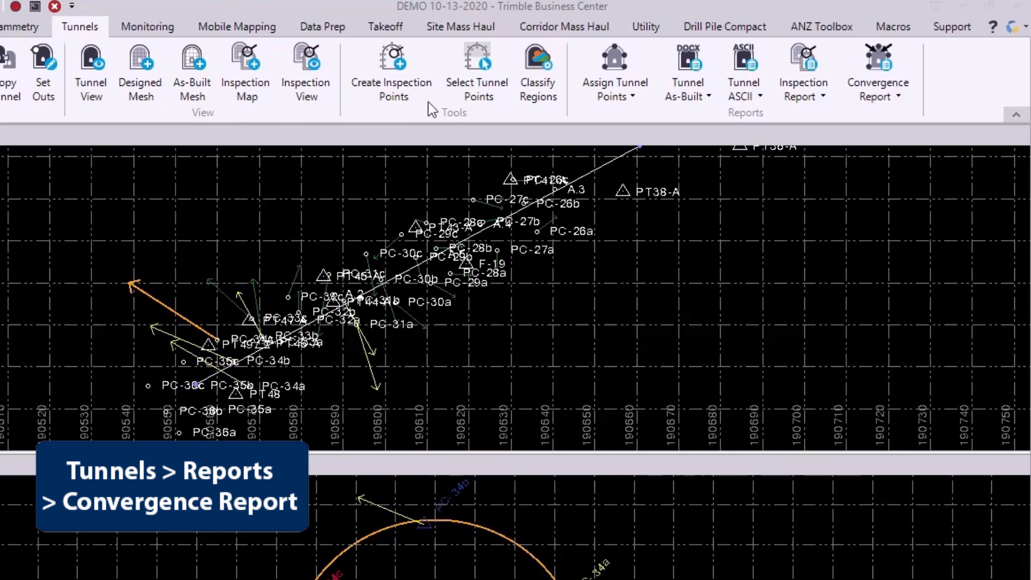
mouse_move(812, 121)
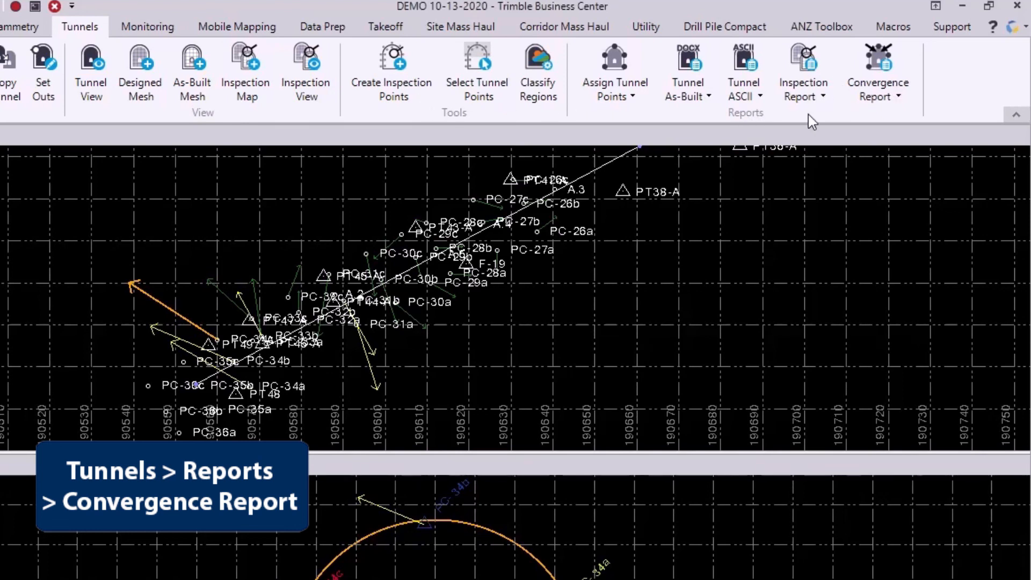
left_click(877, 72)
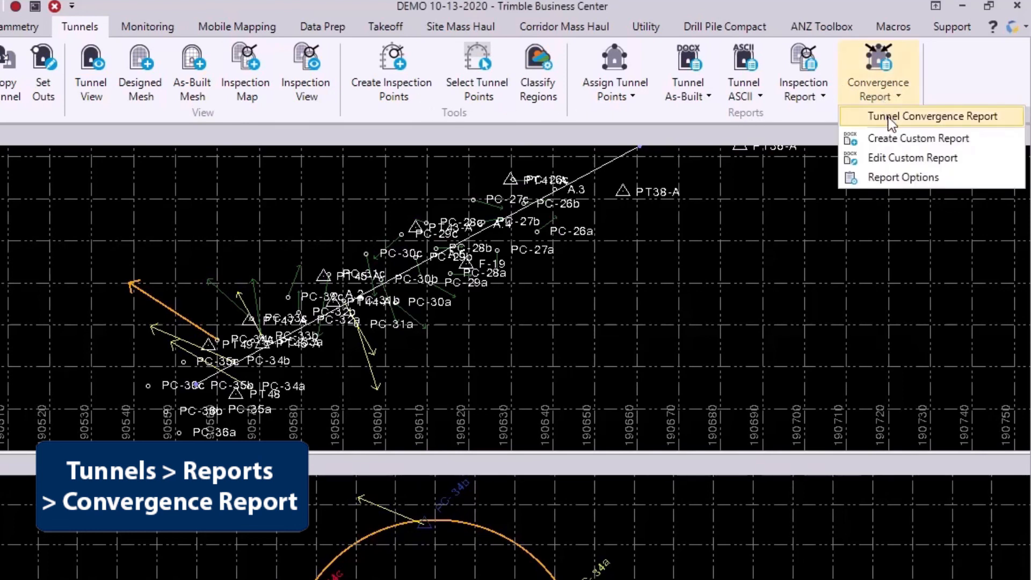
left_click(932, 116)
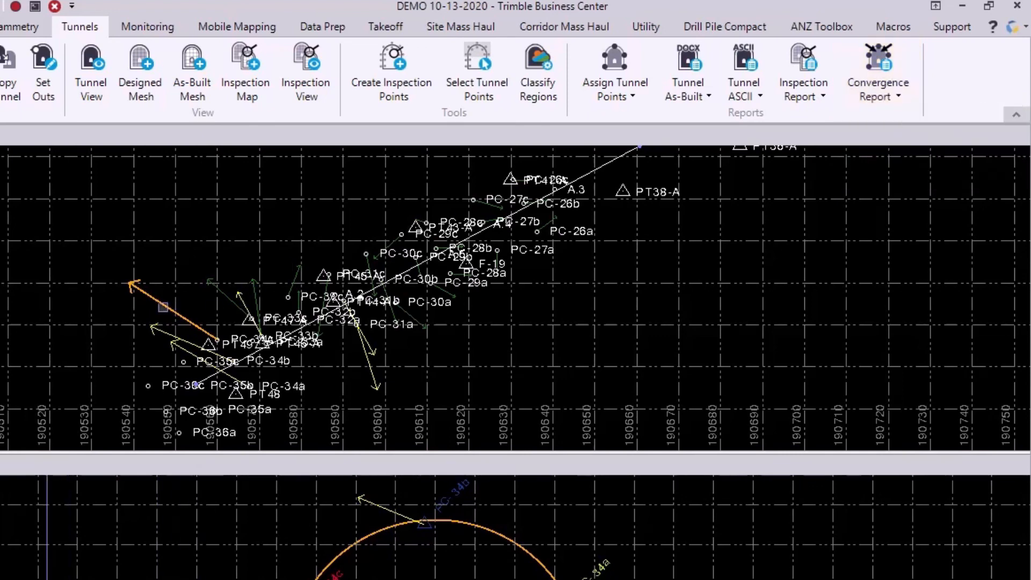